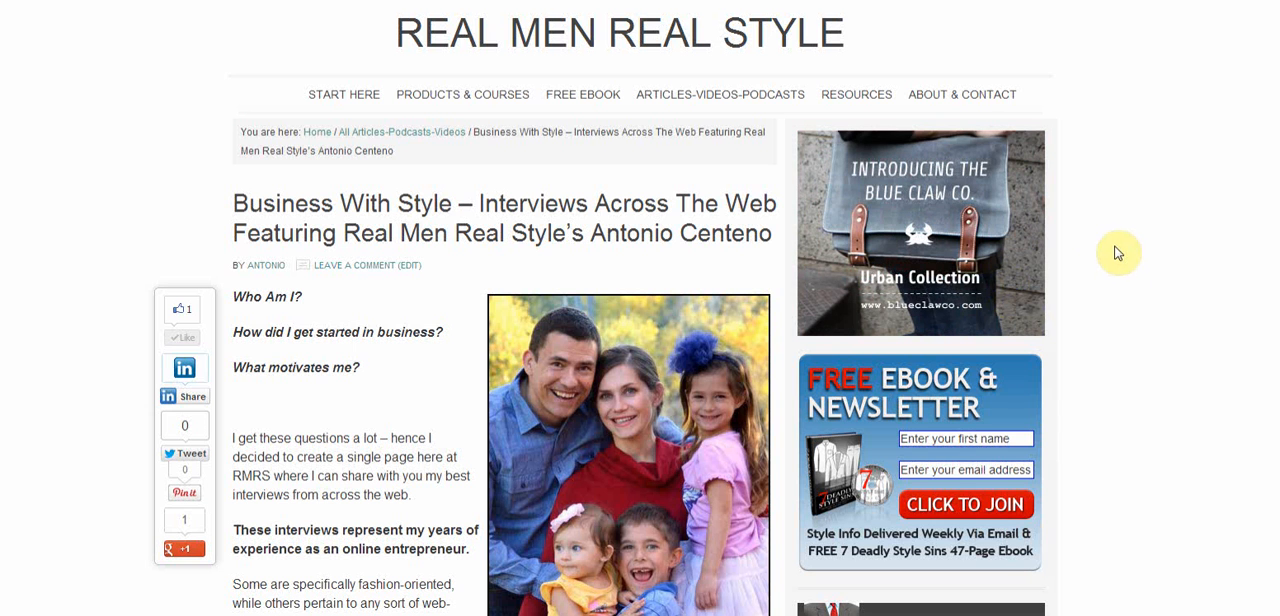
mouse_move(1128, 280)
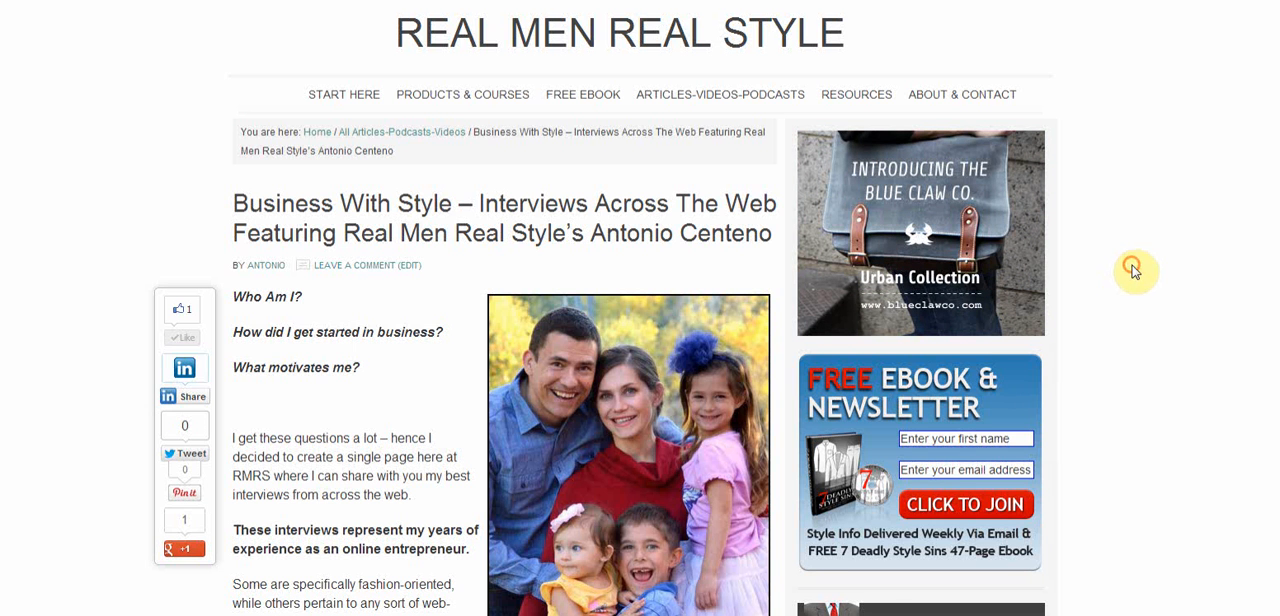
Step: Scroll through the Entrepreneur on Fire summary and quotes list until the section 2 heading appears
scroll(down, 3)
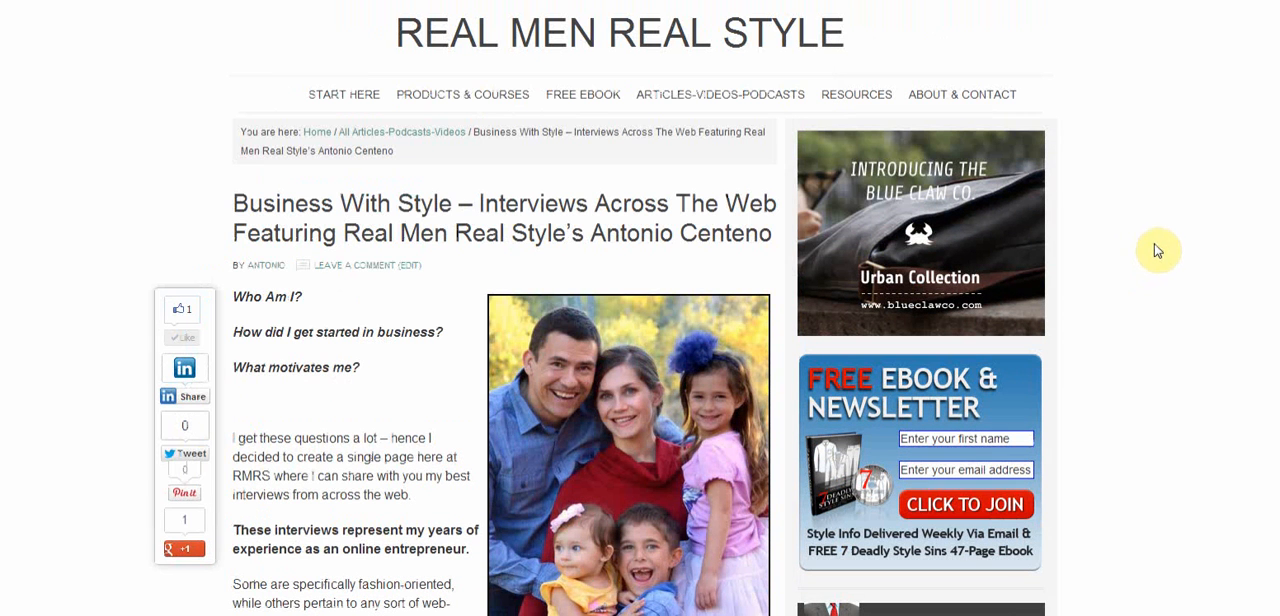
mouse_move(964, 272)
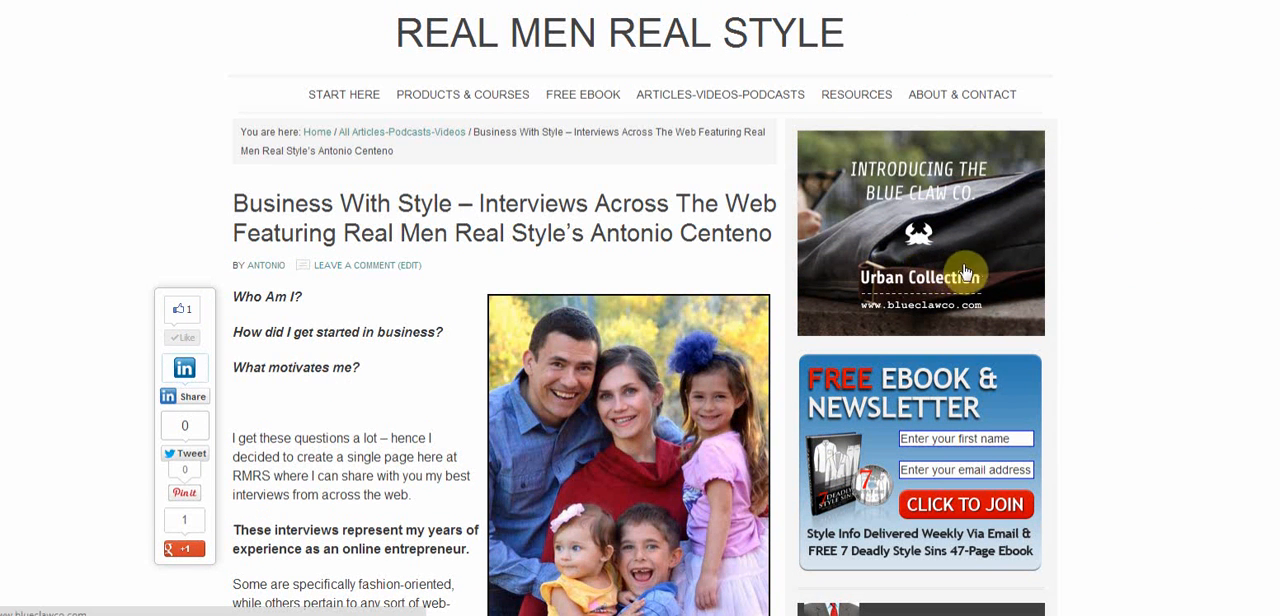
mouse_move(1100, 236)
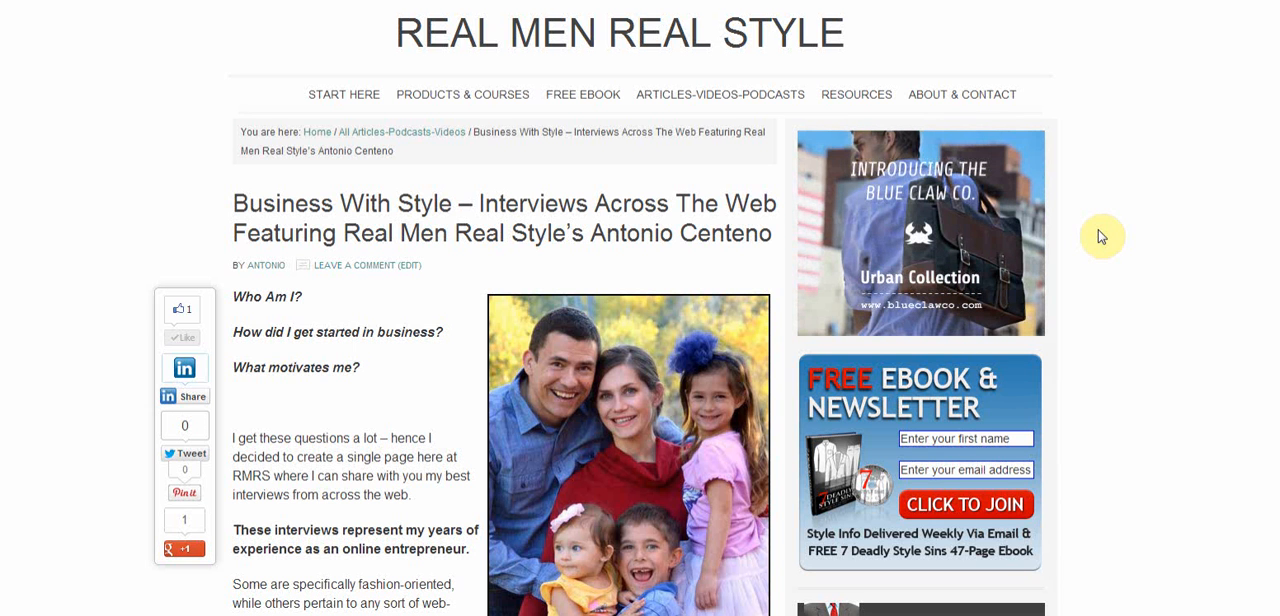
mouse_move(1118, 258)
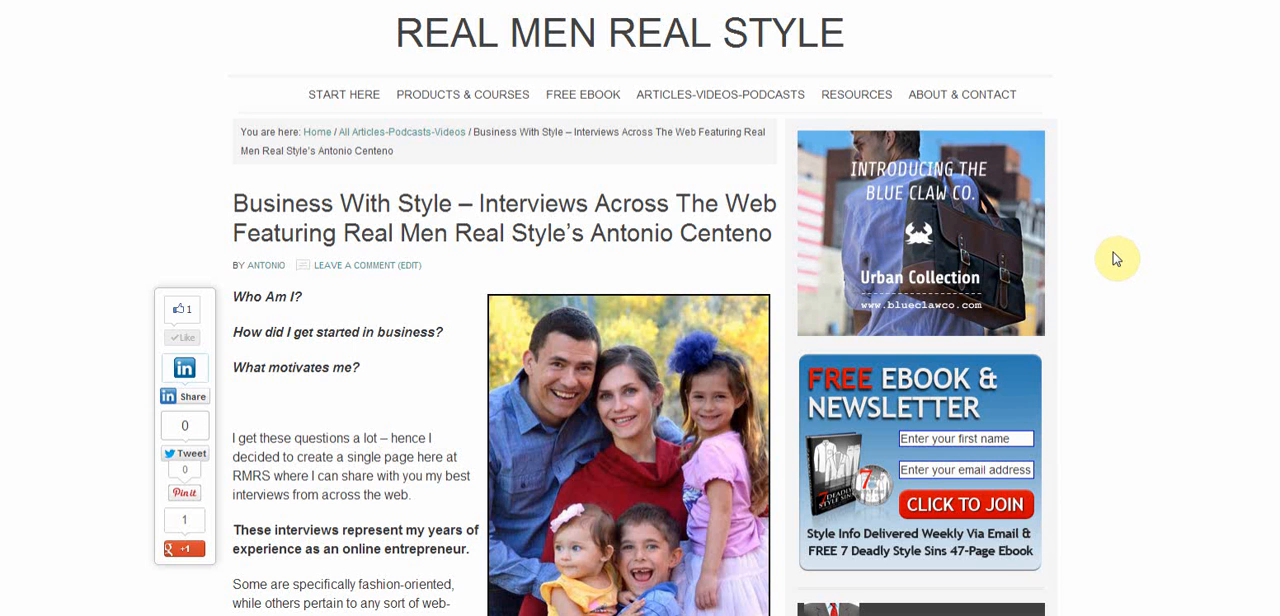
scroll(down, 3)
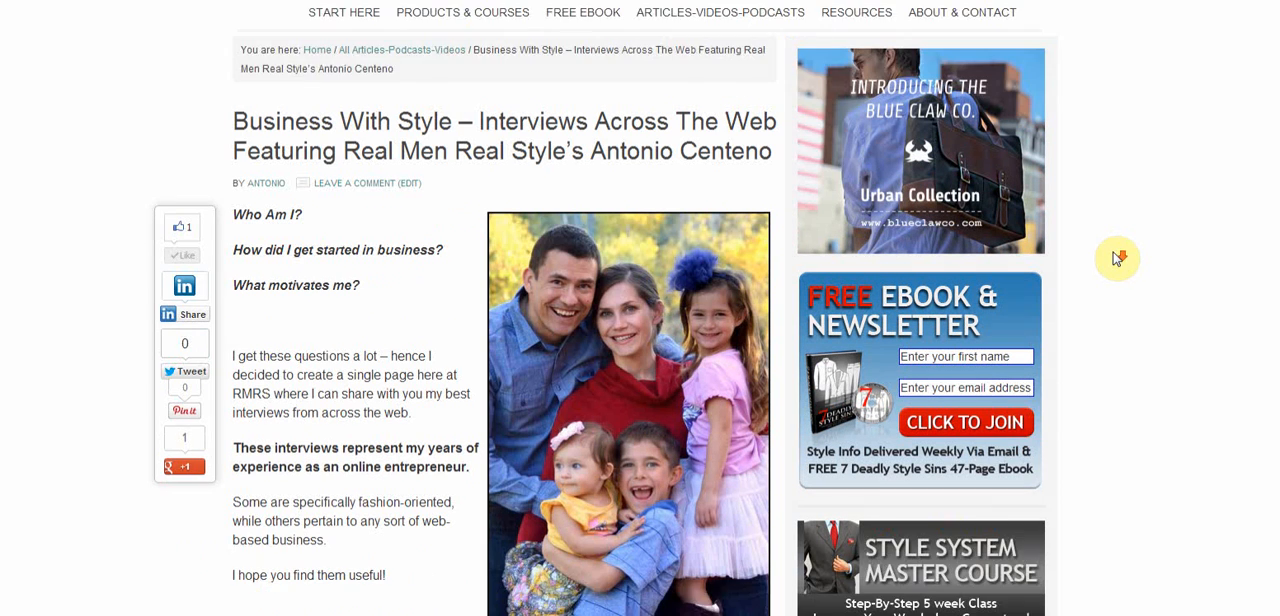
scroll(down, 3)
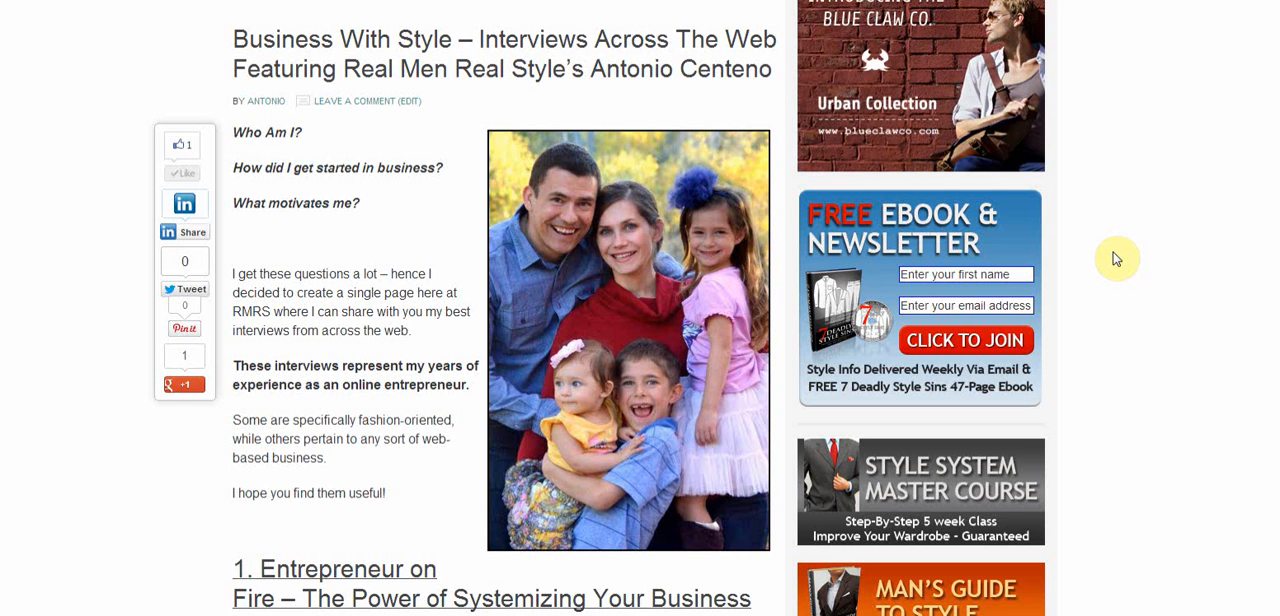
scroll(down, 3)
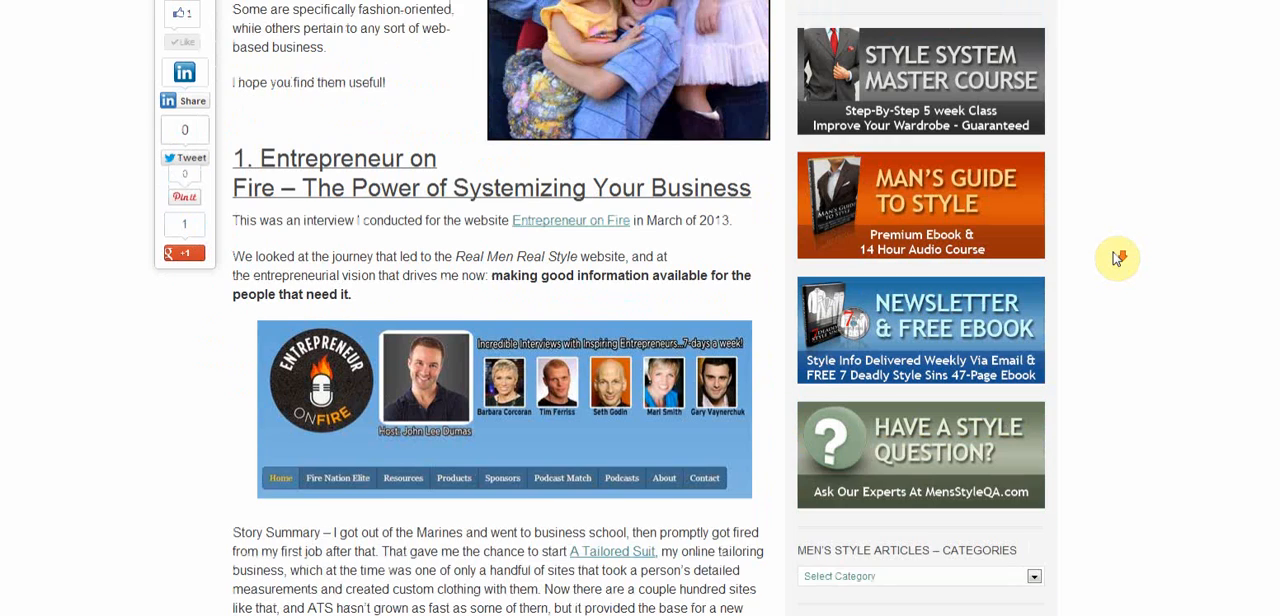
scroll(down, 3)
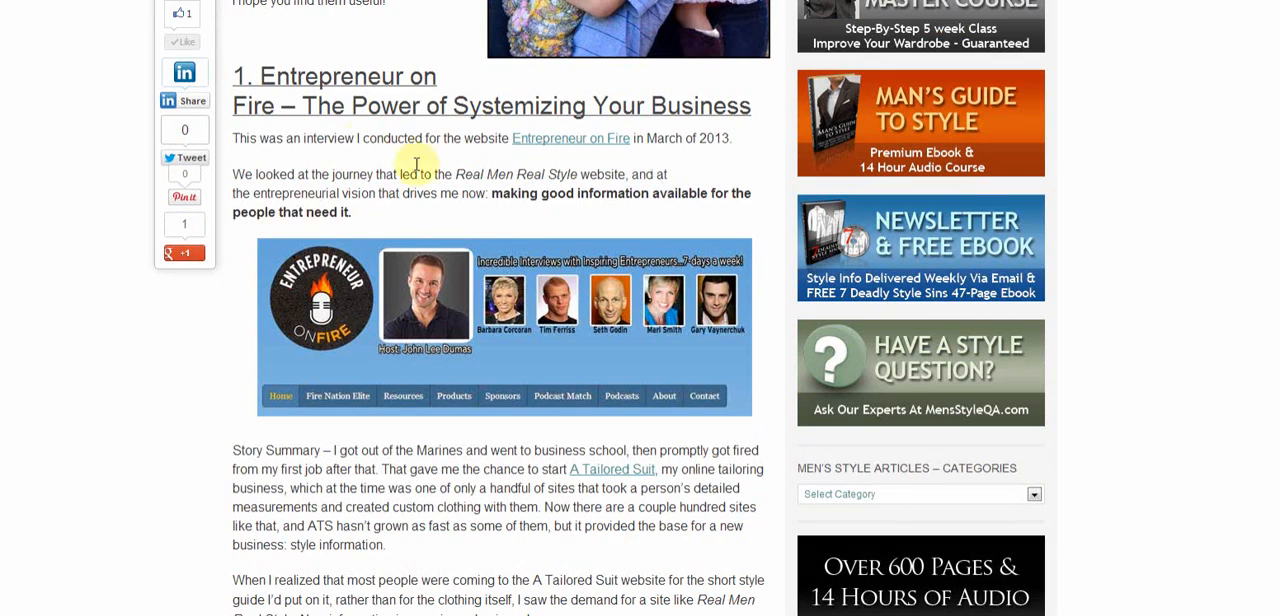
mouse_move(184, 308)
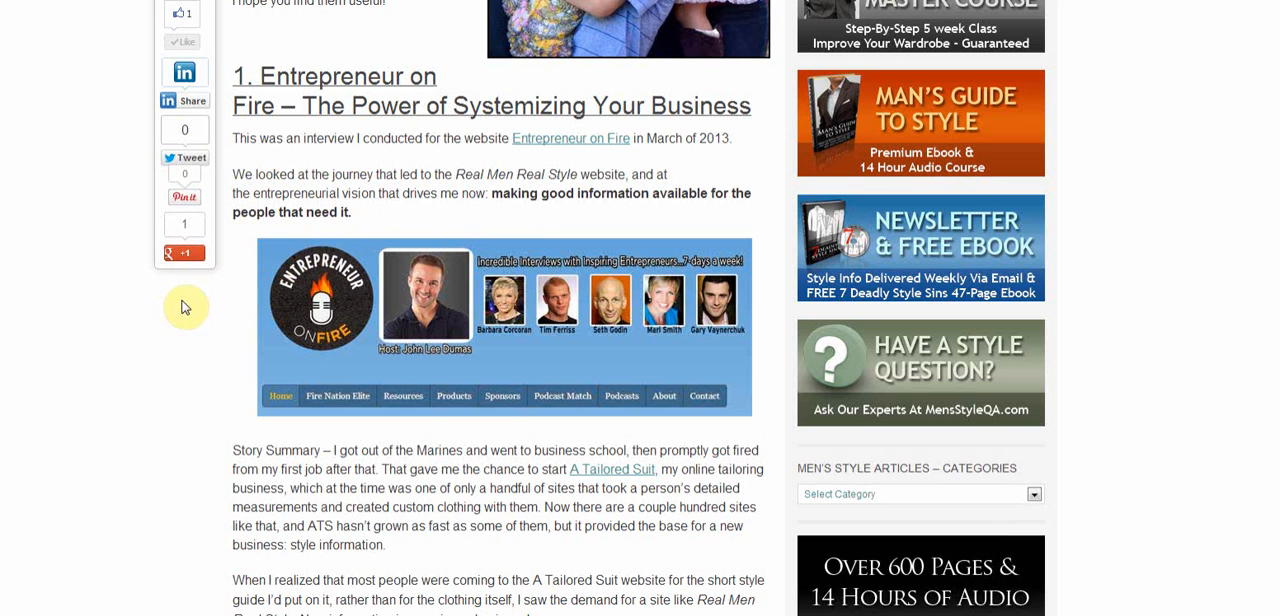
mouse_move(316, 134)
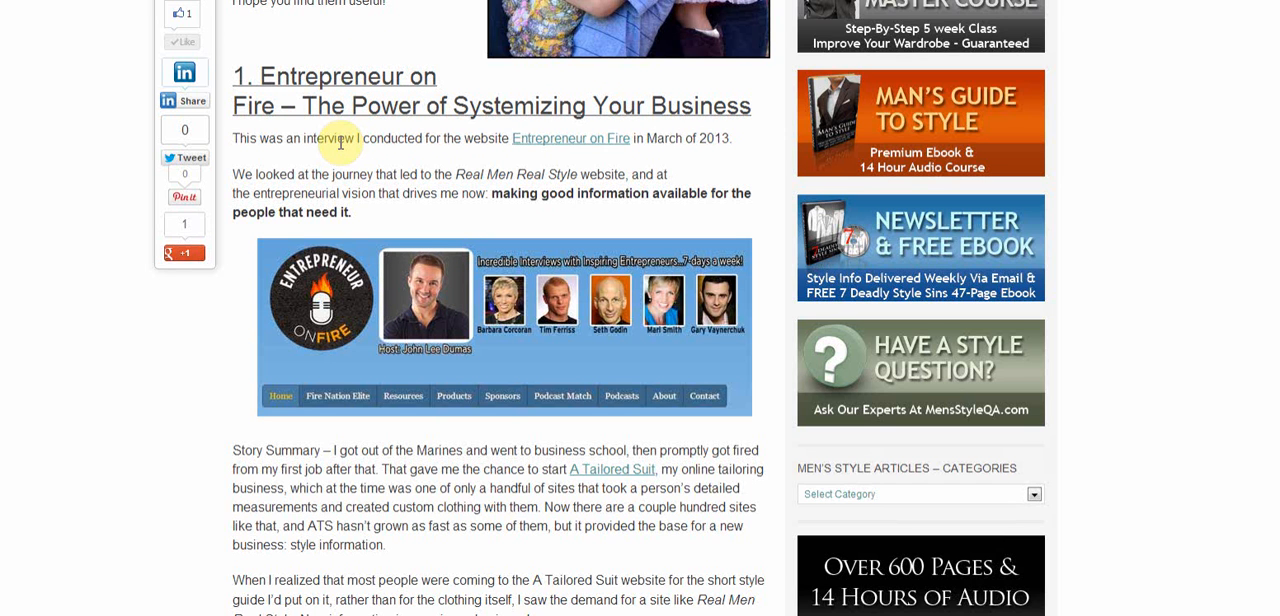
mouse_move(288, 204)
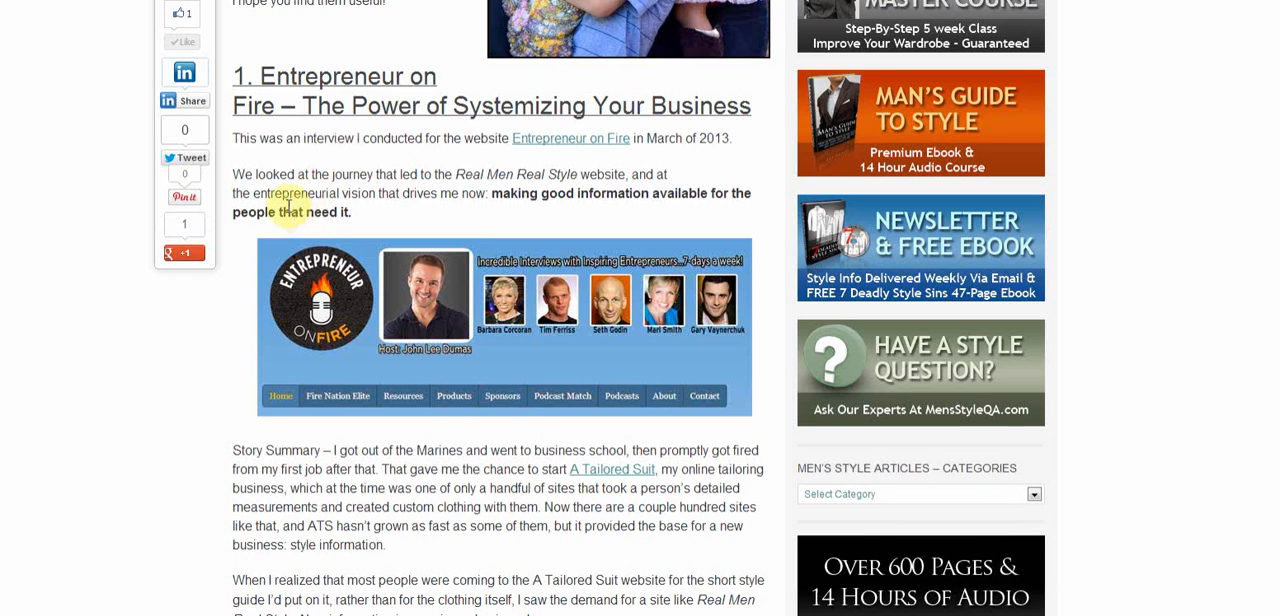
scroll(down, 3)
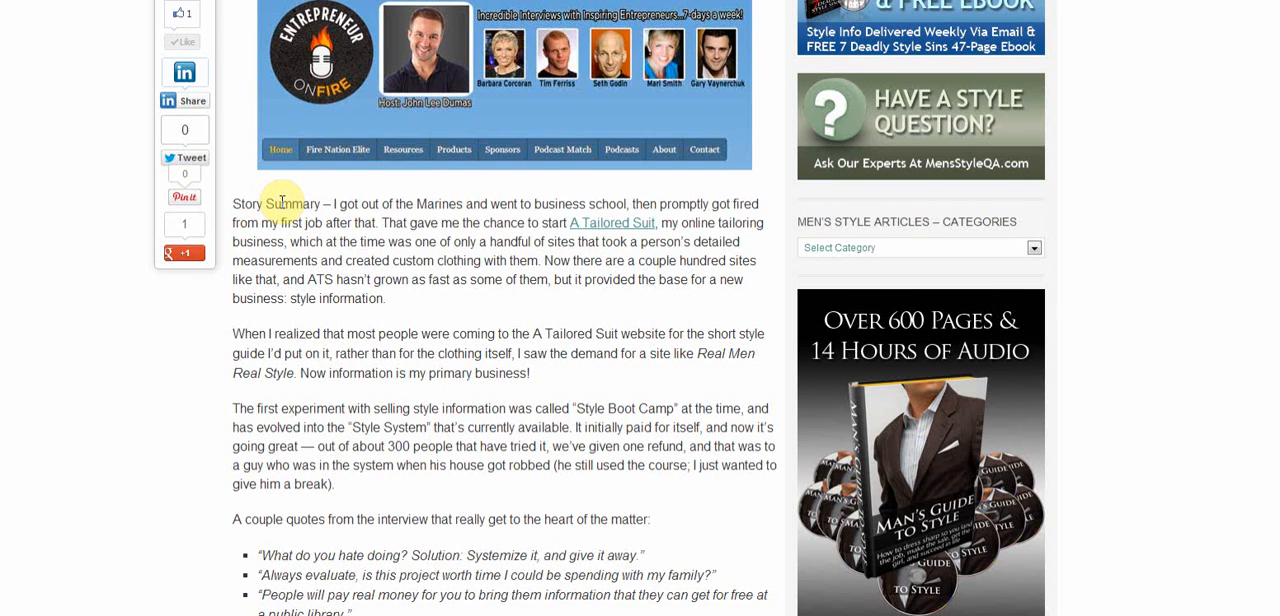
scroll(down, 3)
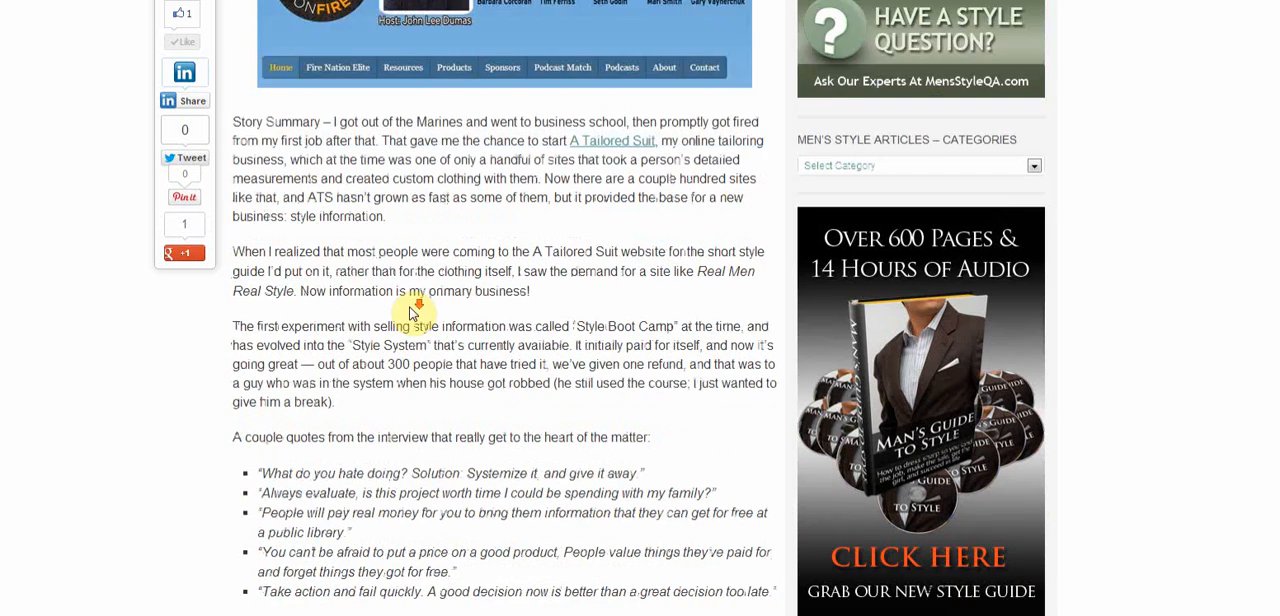
scroll(down, 3)
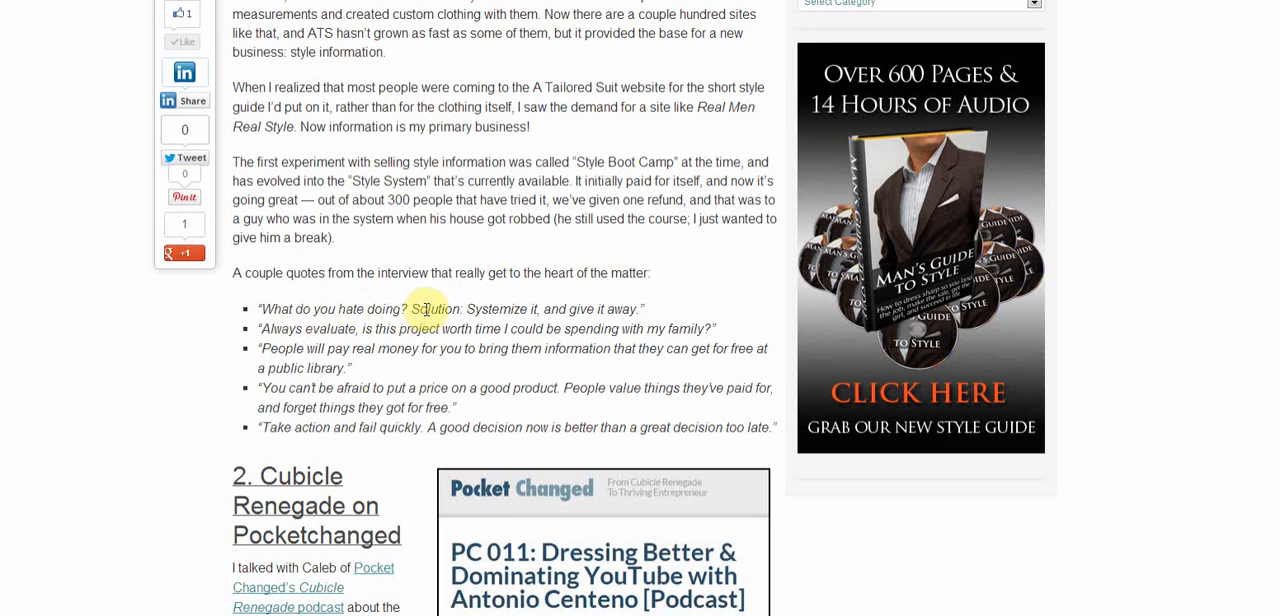
Step: Scroll through the Cubicle Renegade on Pocketchanged interview to its bulleted best-quotes list
scroll(down, 3)
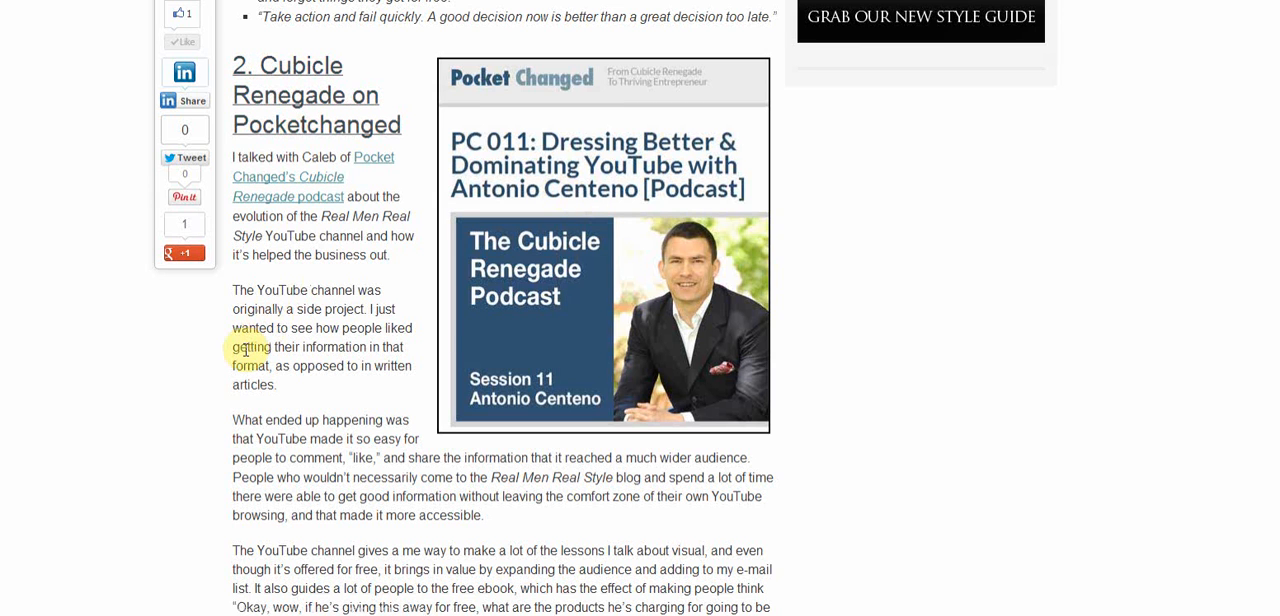
scroll(down, 3)
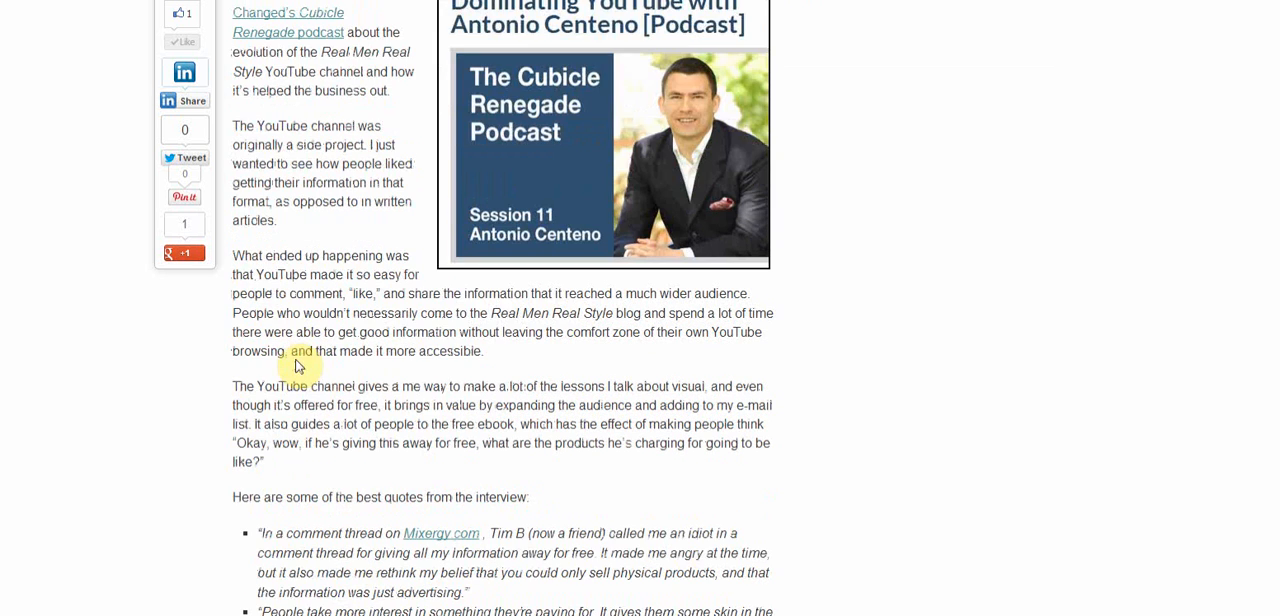
scroll(down, 3)
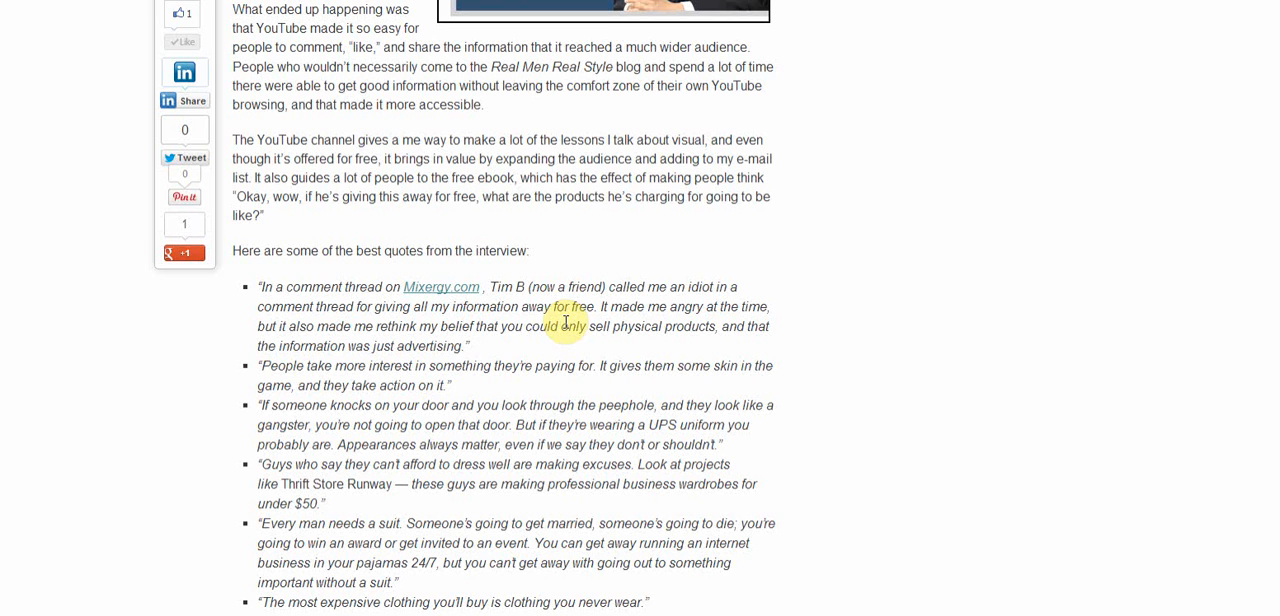
mouse_move(518, 288)
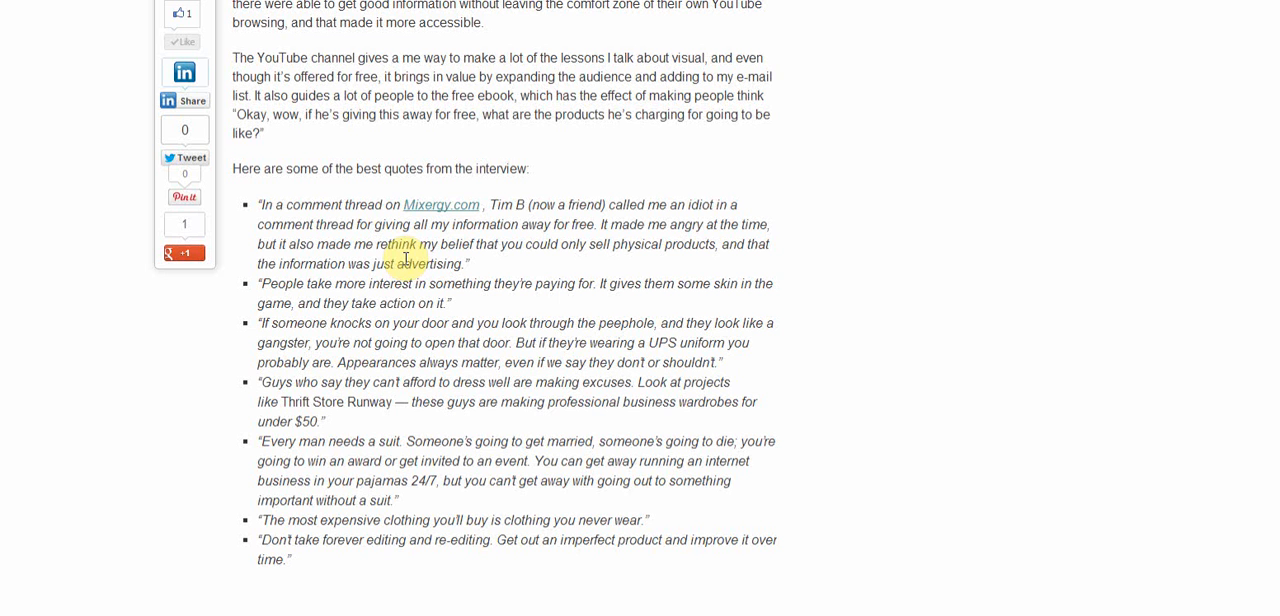
Step: Scroll past the James Wedmore video interview until the '4. Smart Business Revolution' heading shows
scroll(down, 3)
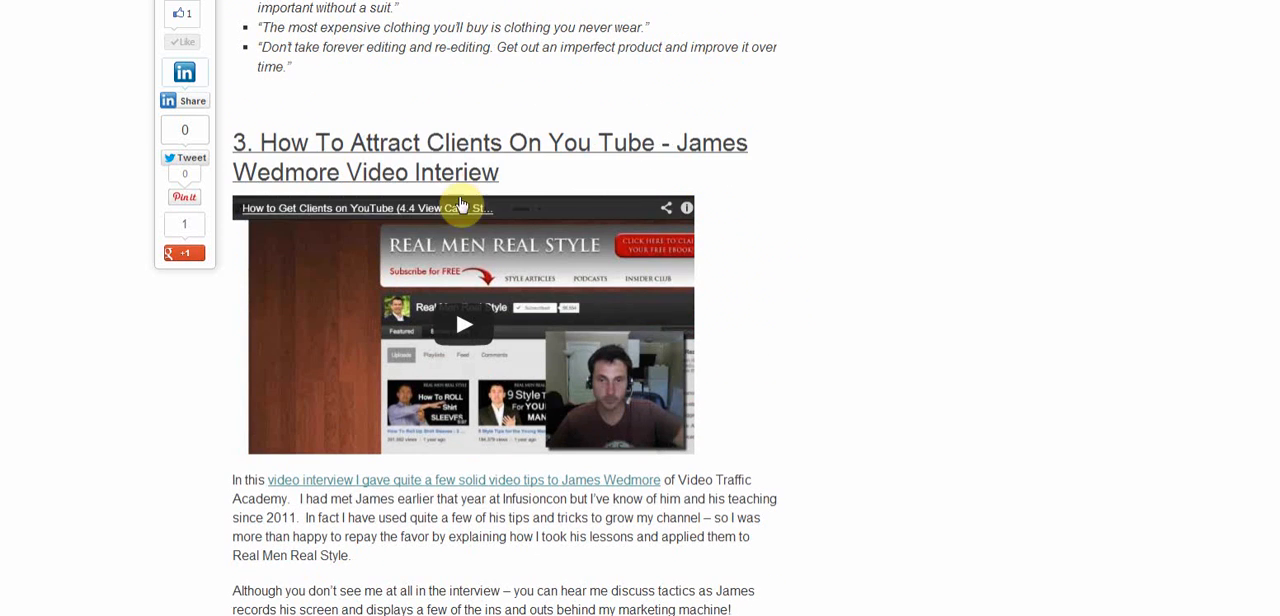
mouse_move(332, 268)
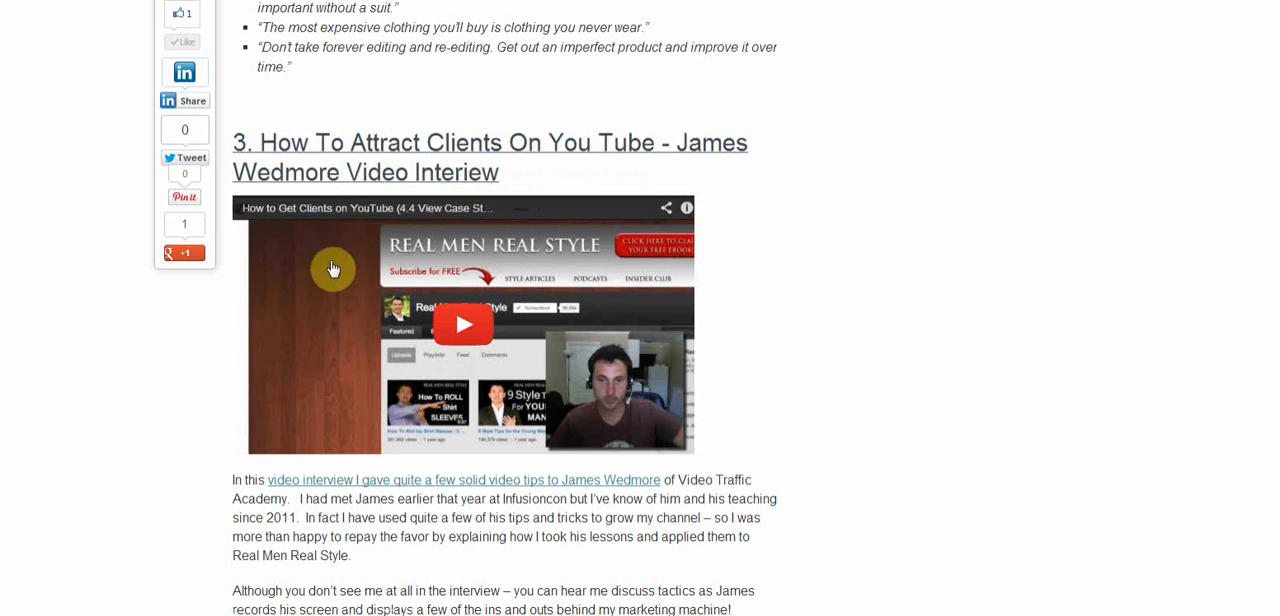
scroll(down, 3)
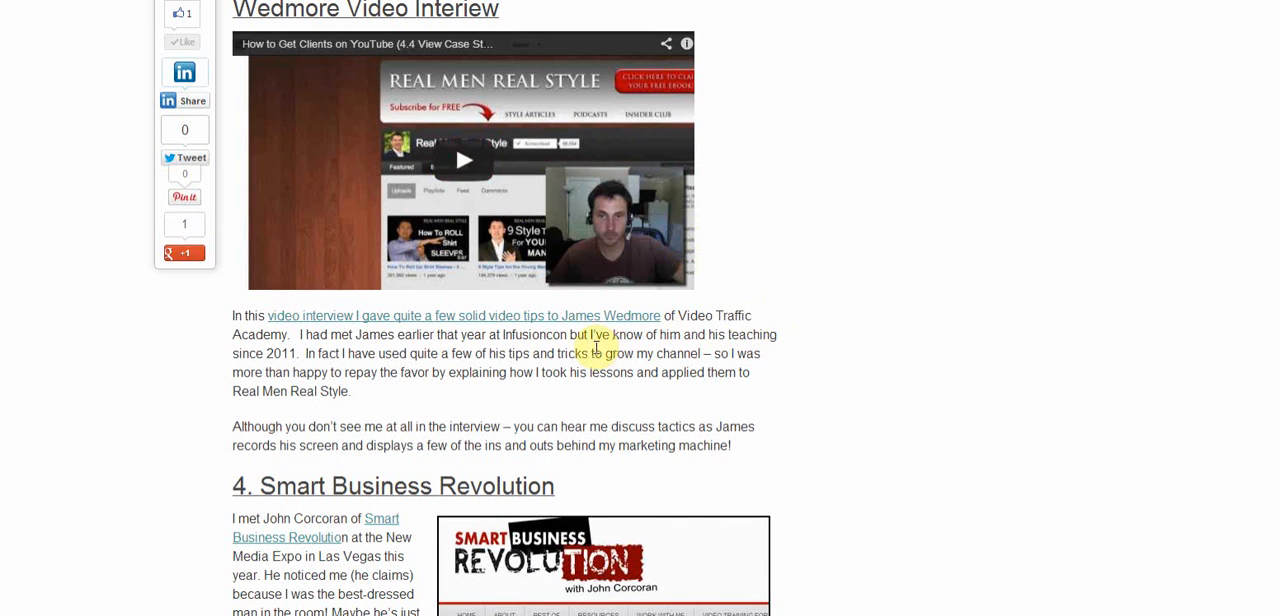
scroll(down, 3)
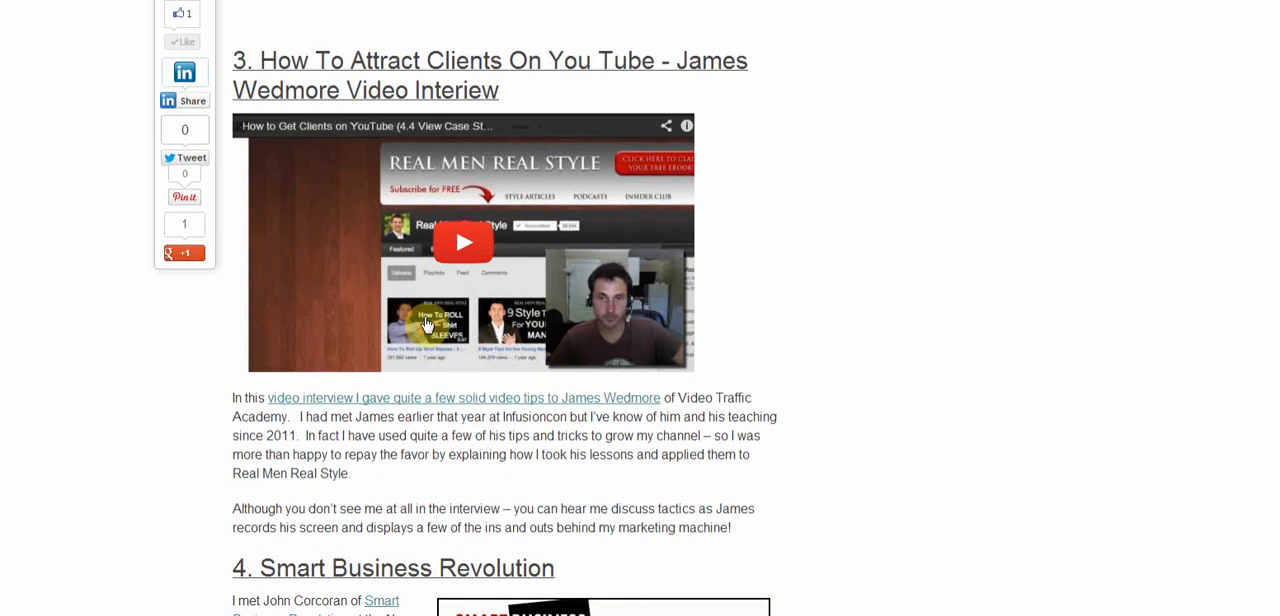
mouse_move(404, 236)
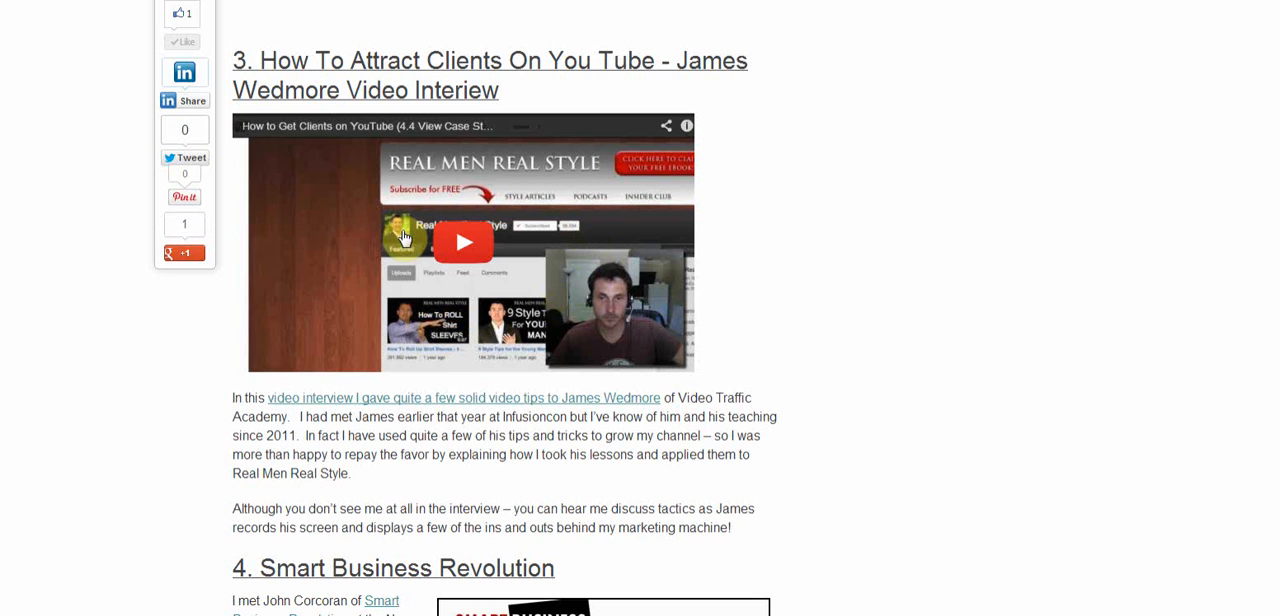
mouse_move(484, 230)
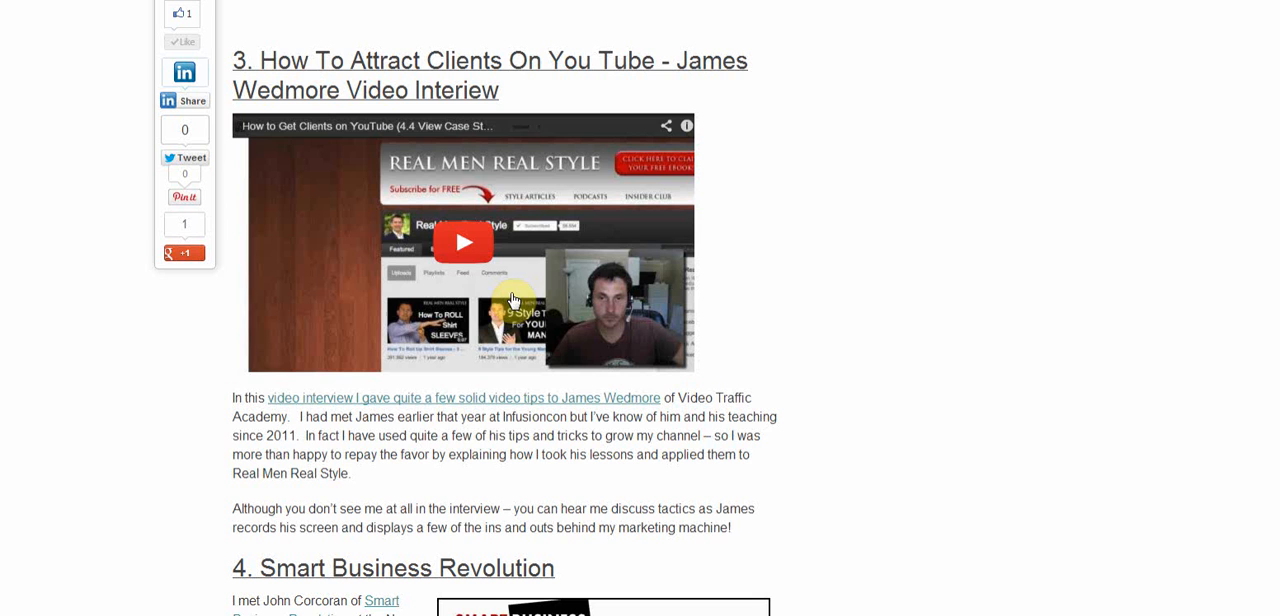
mouse_move(516, 308)
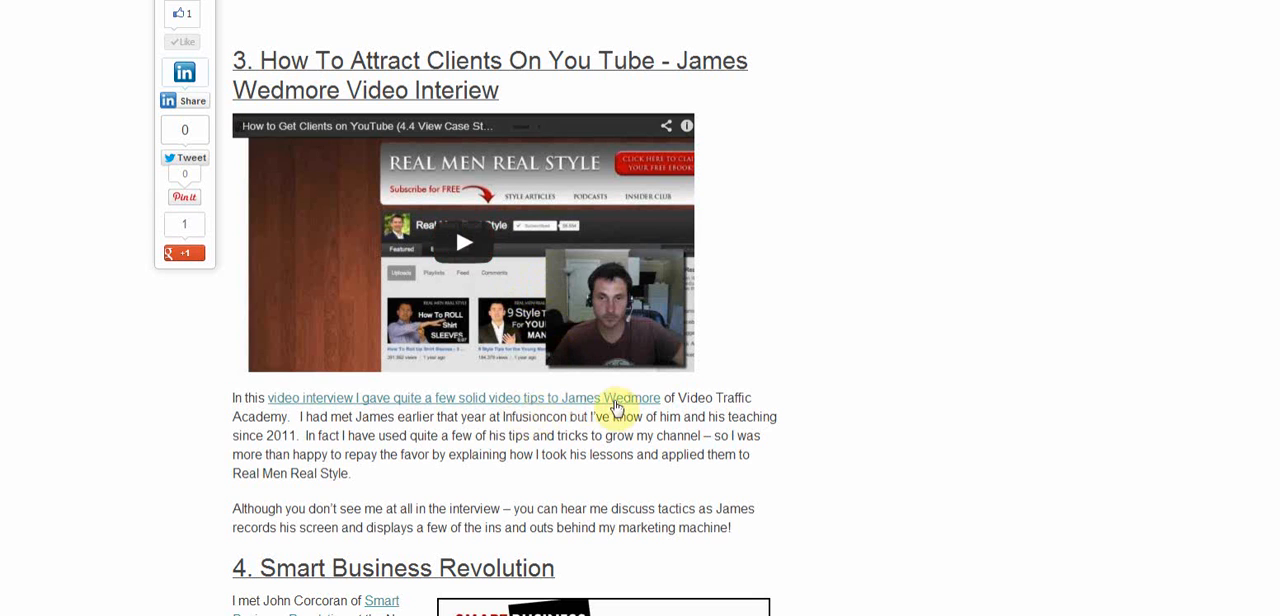
mouse_move(684, 400)
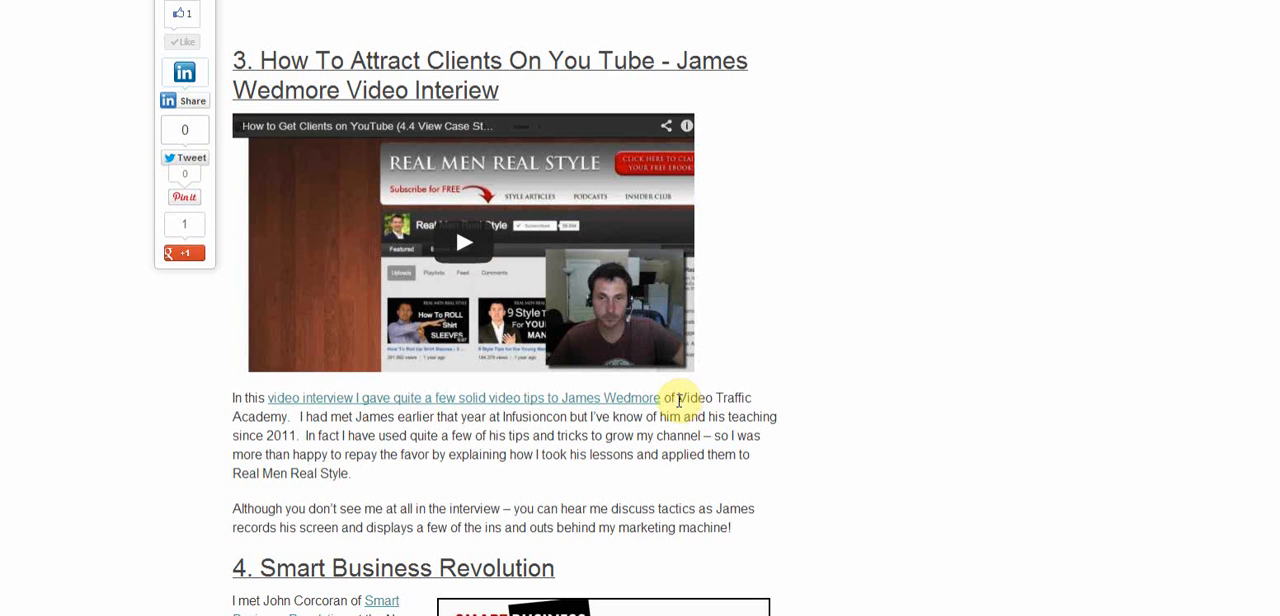
mouse_move(520, 324)
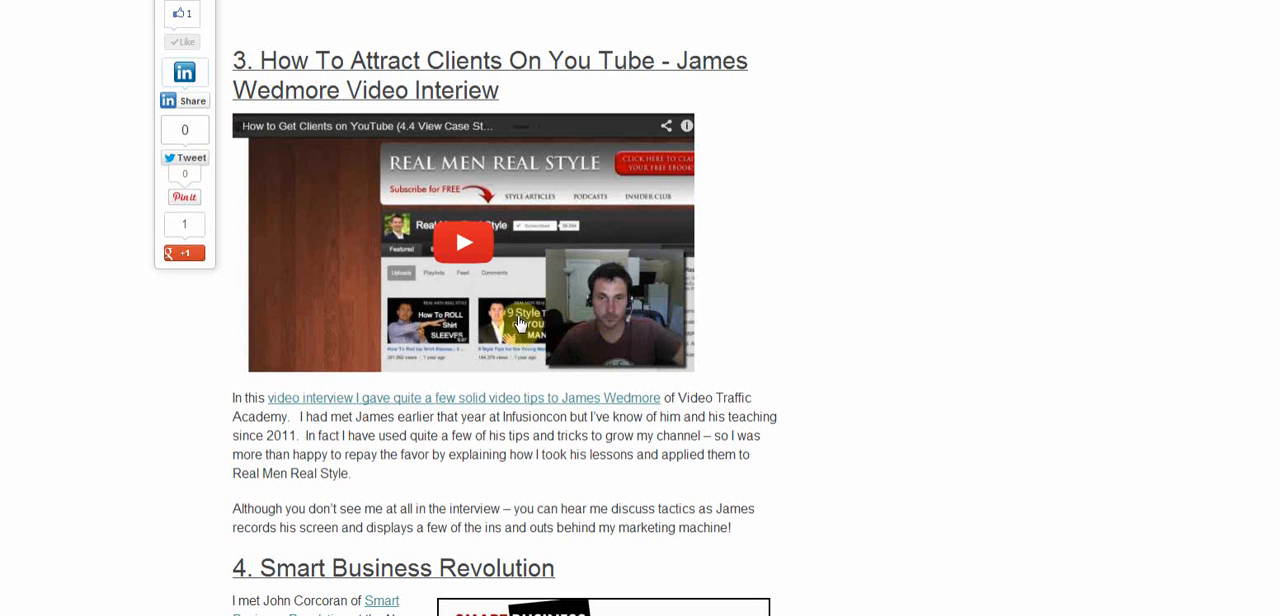
scroll(down, 3)
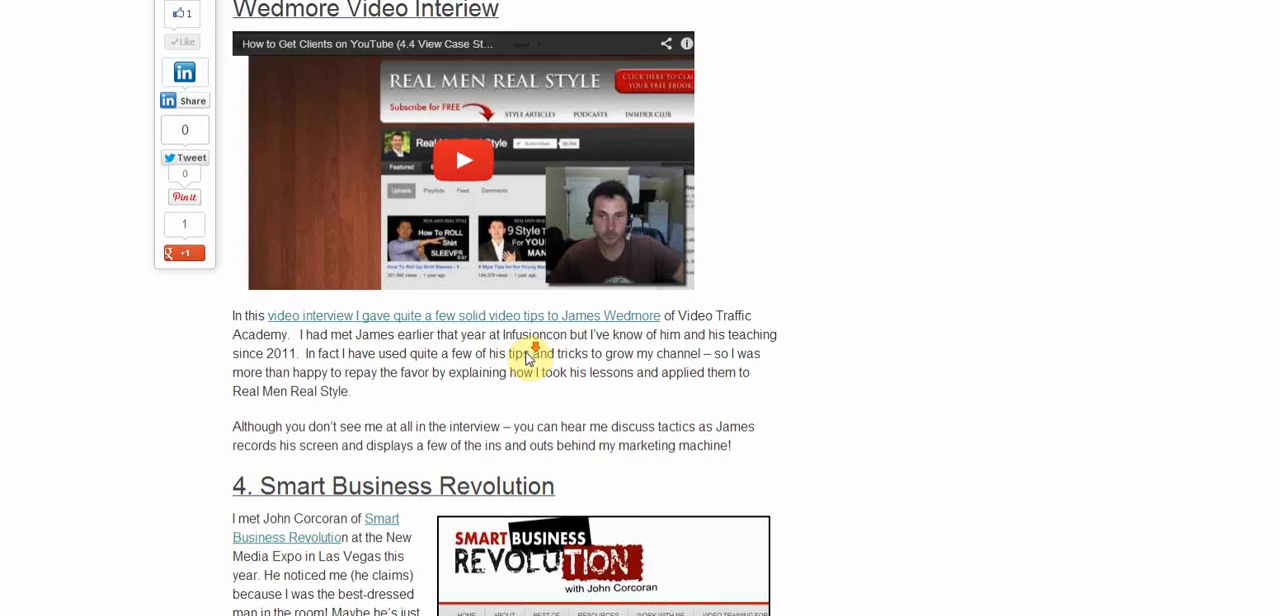
Step: Scroll through Smart Business Revolution and 200 Videos In 200 Days to the '6. Tim Francis Marketing' heading
scroll(down, 3)
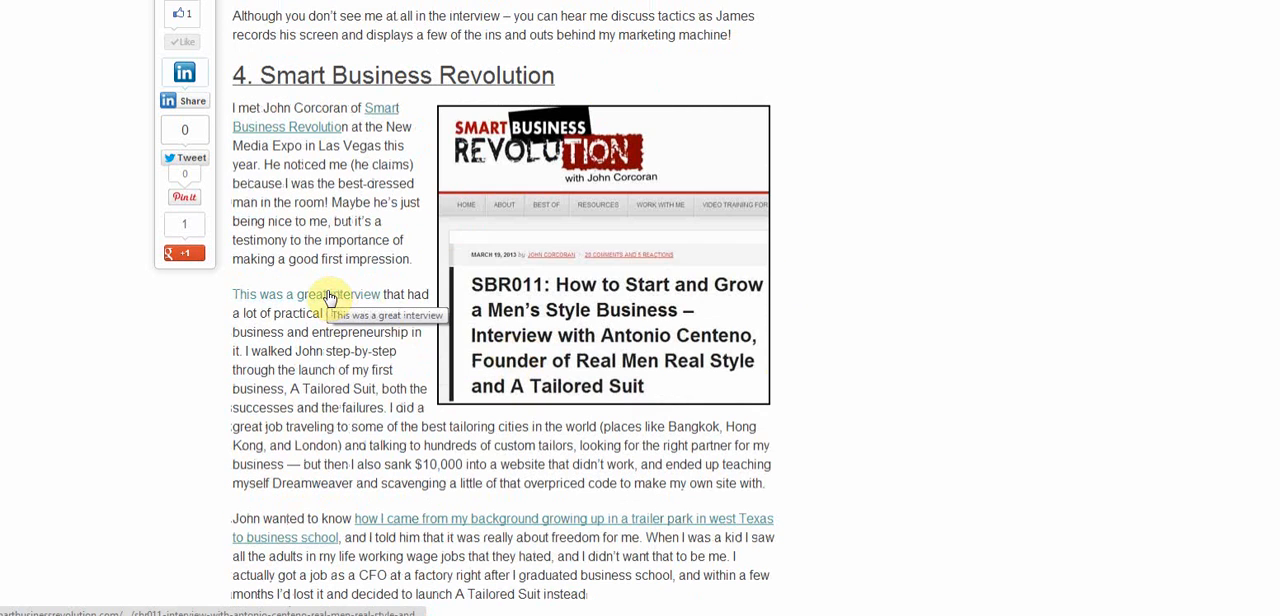
mouse_move(376, 294)
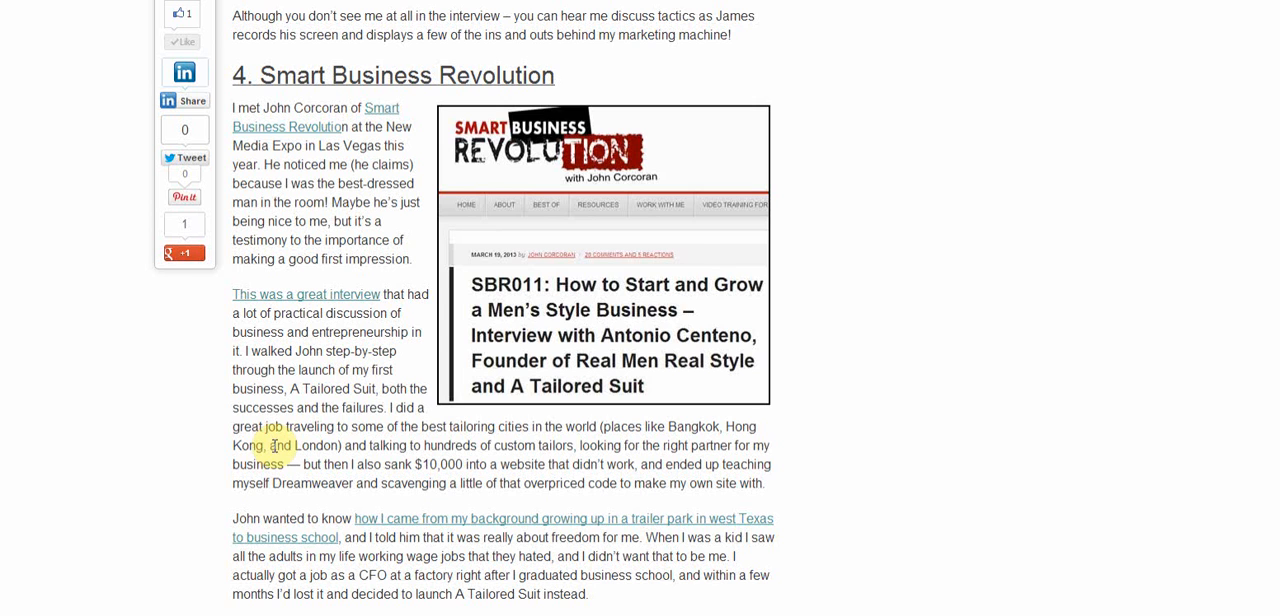
scroll(down, 3)
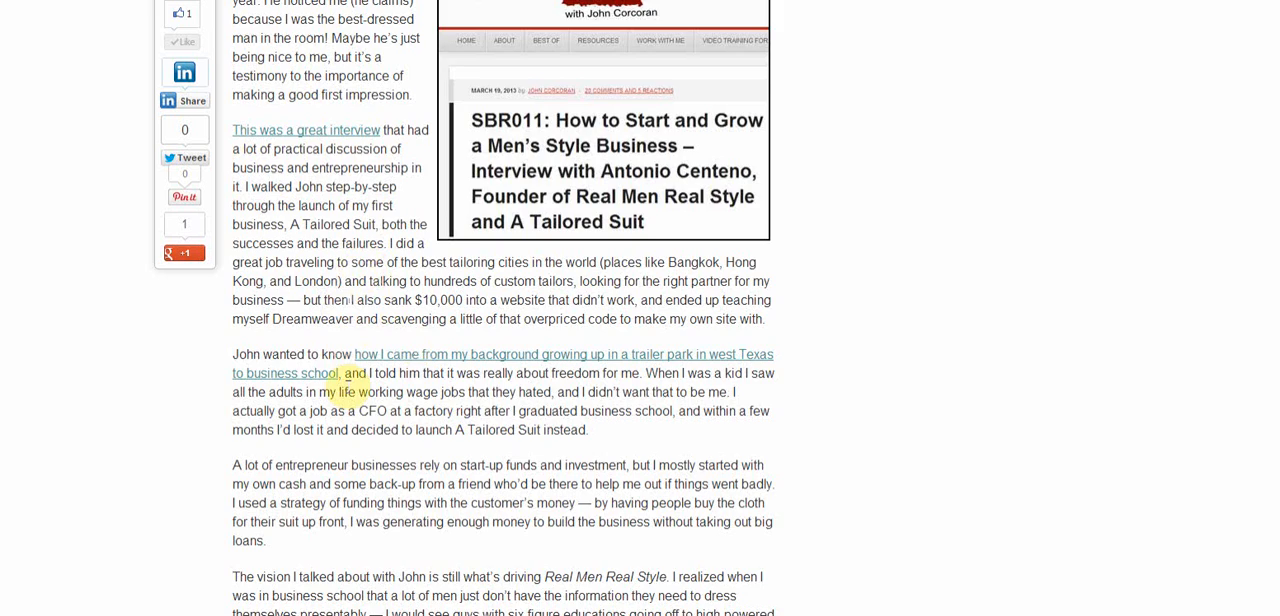
scroll(down, 3)
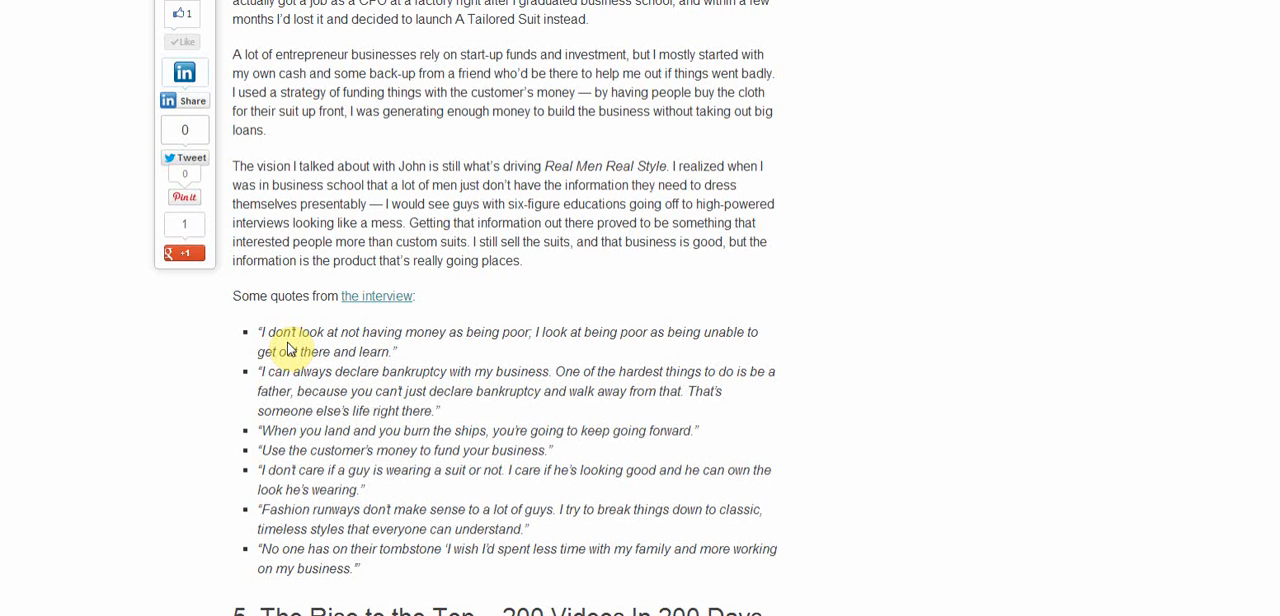
scroll(down, 3)
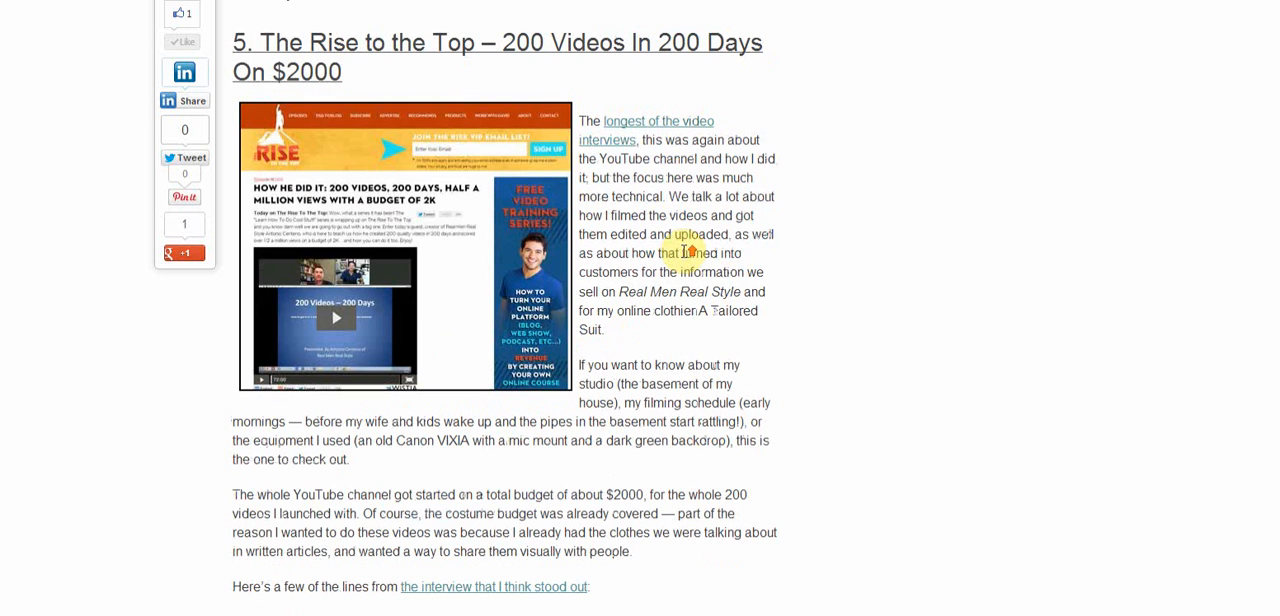
scroll(down, 3)
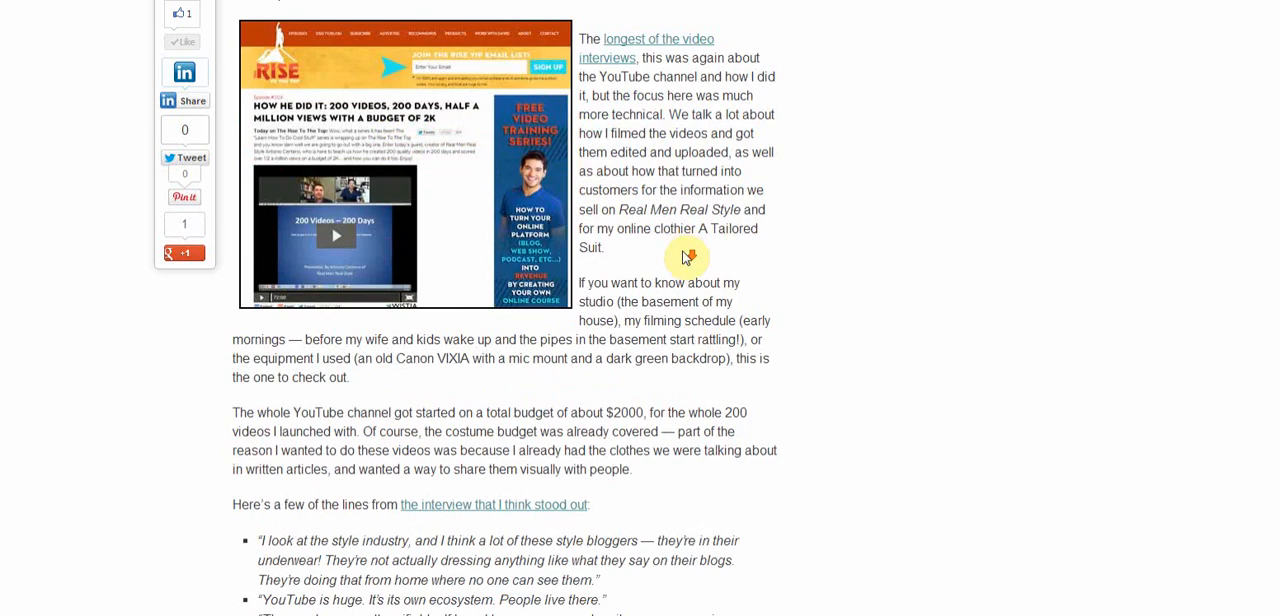
scroll(down, 3)
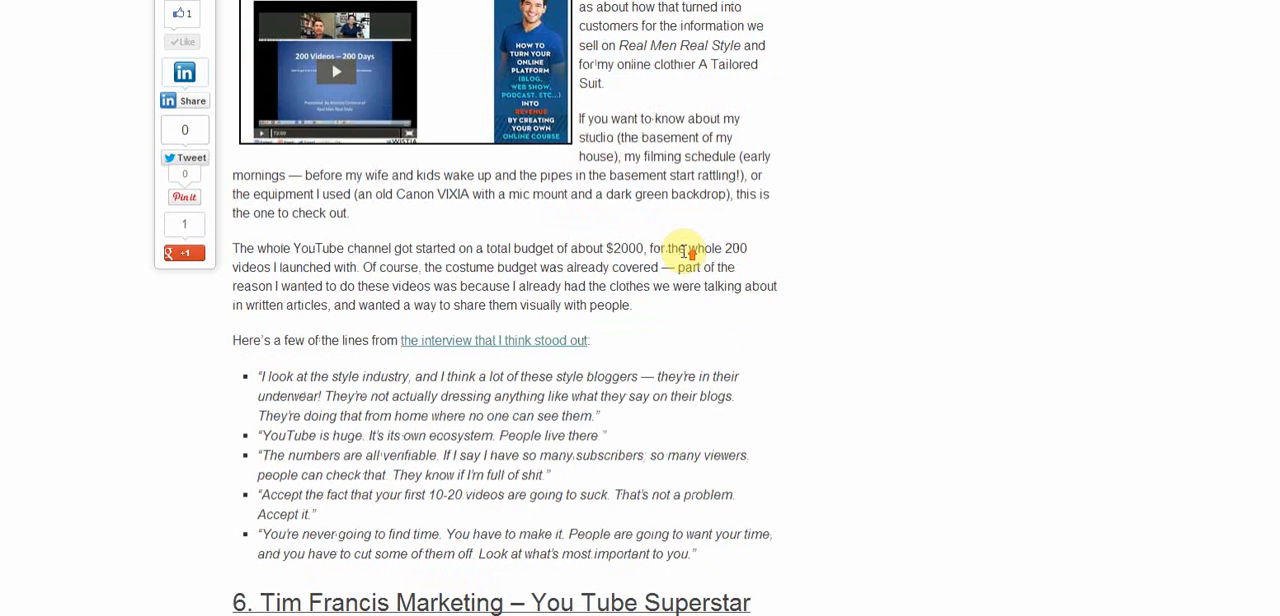
scroll(down, 3)
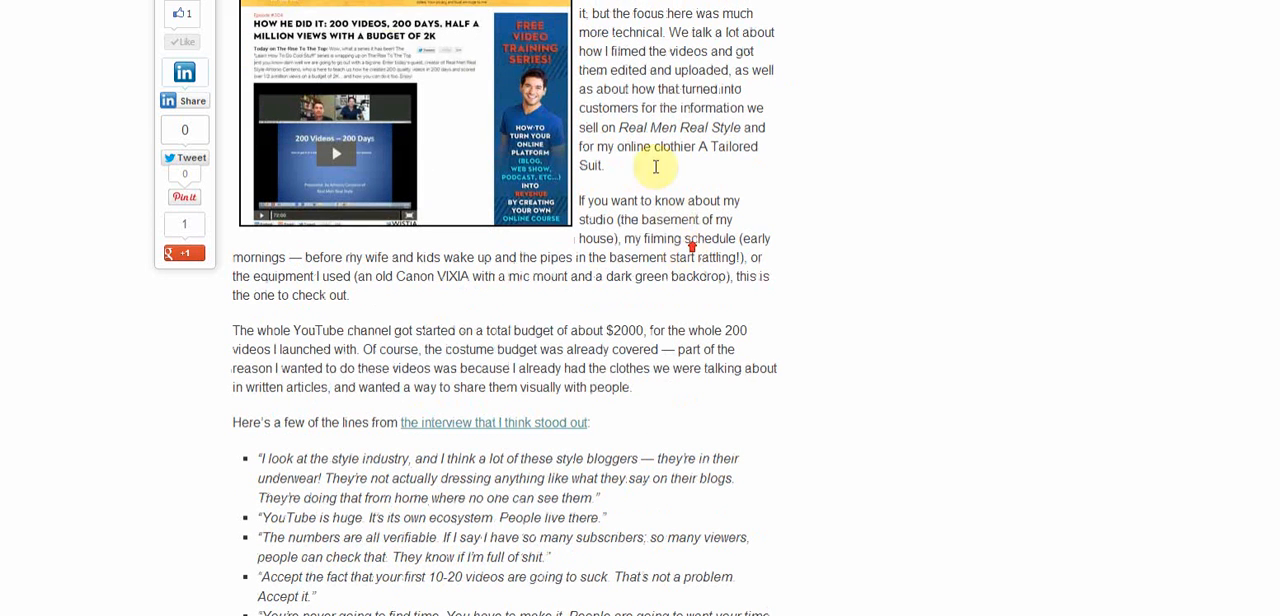
mouse_move(408, 42)
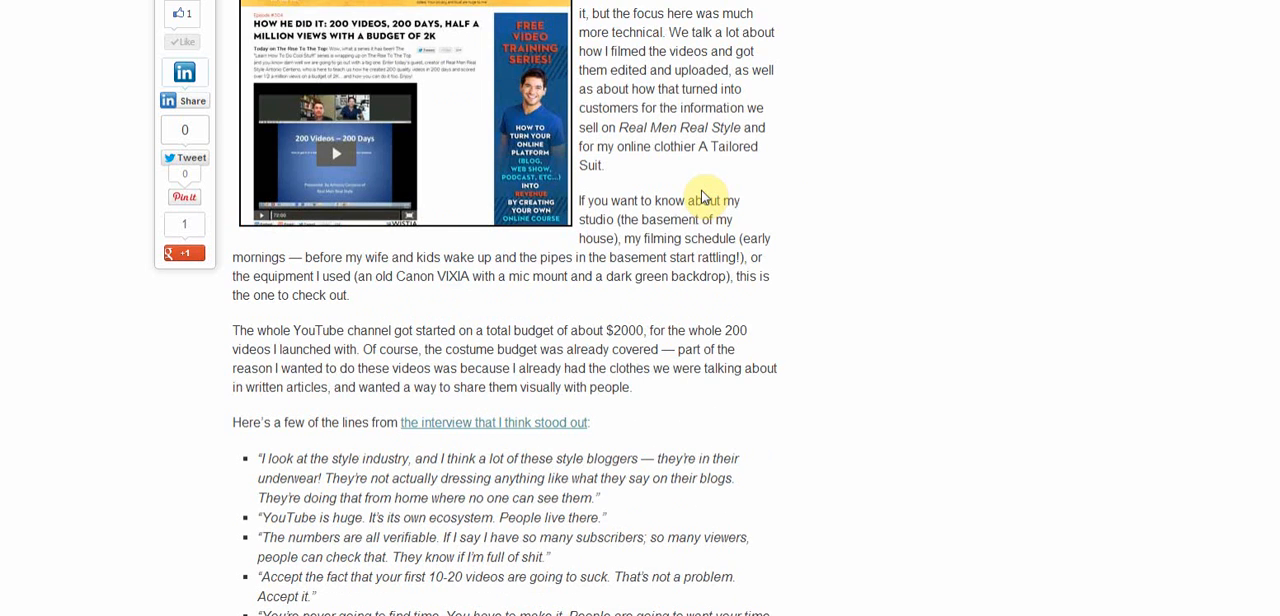
scroll(down, 3)
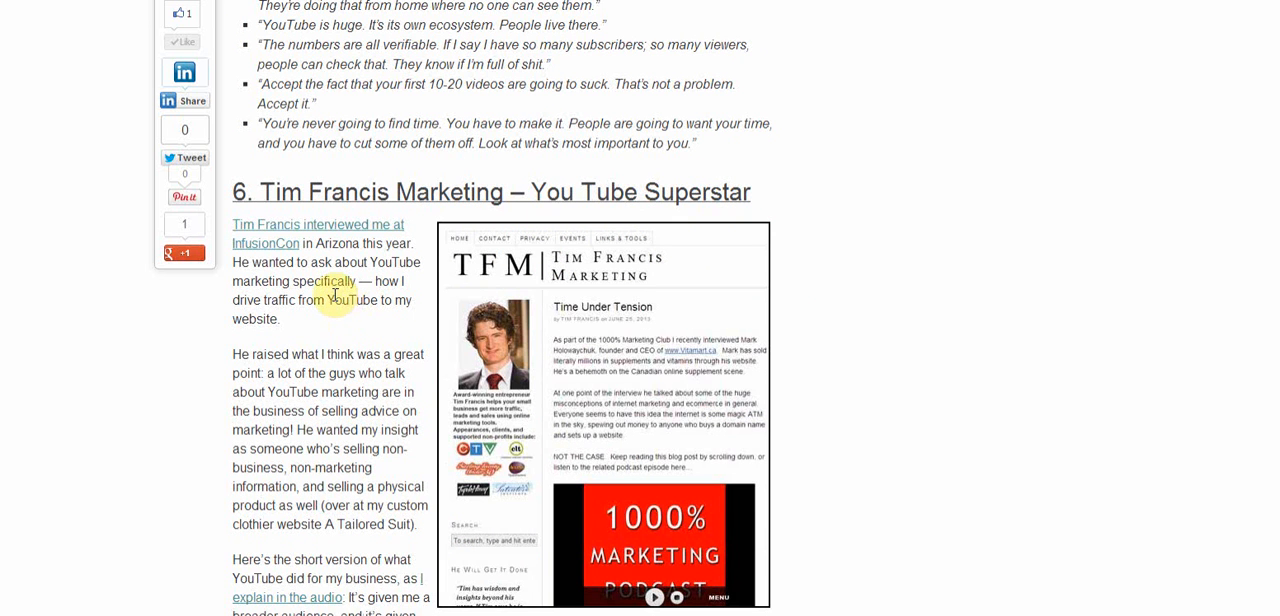
Step: Scroll through the Tim Francis Marketing interview and quotes until '7. BIB Podcast' tops the page
scroll(down, 3)
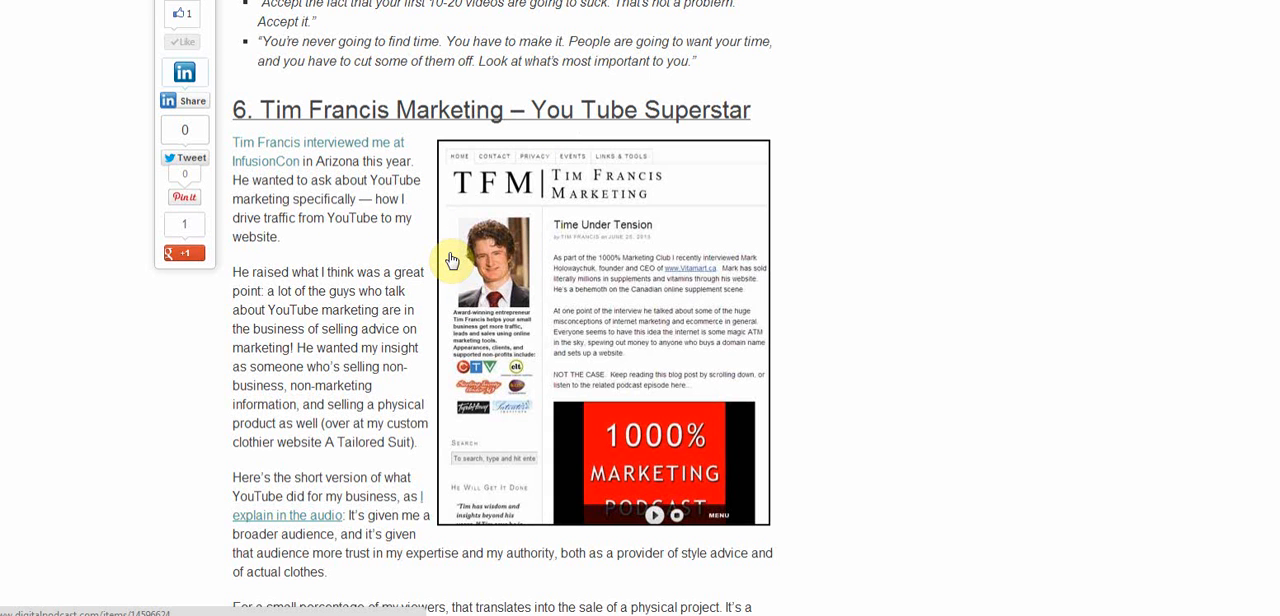
scroll(down, 3)
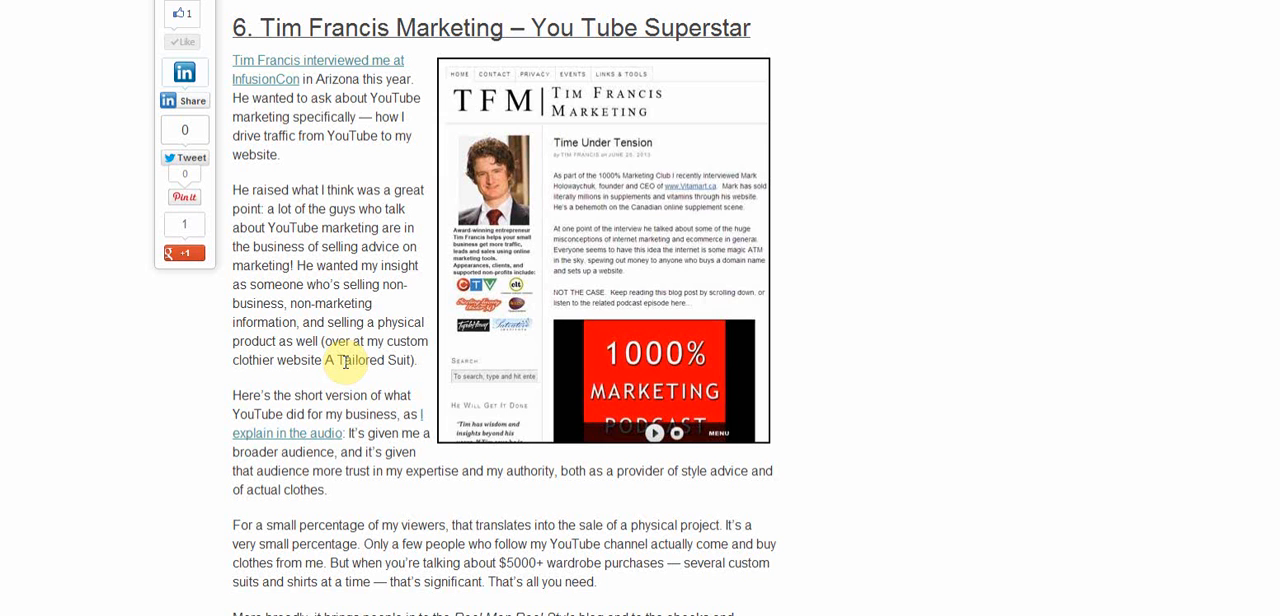
scroll(down, 3)
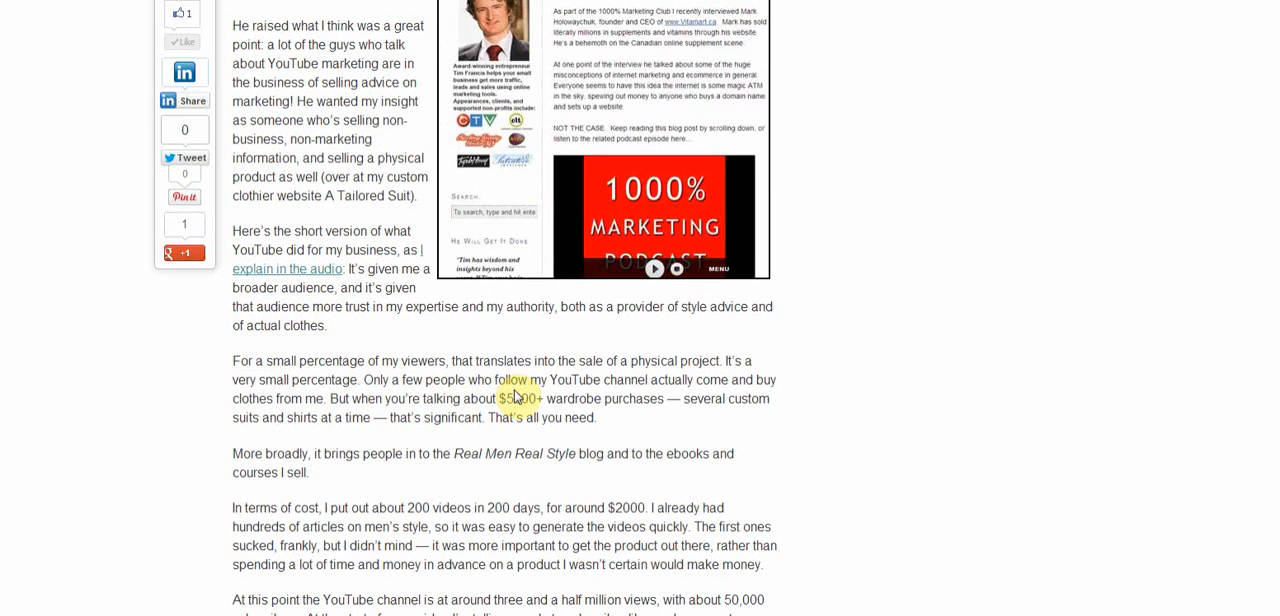
scroll(down, 3)
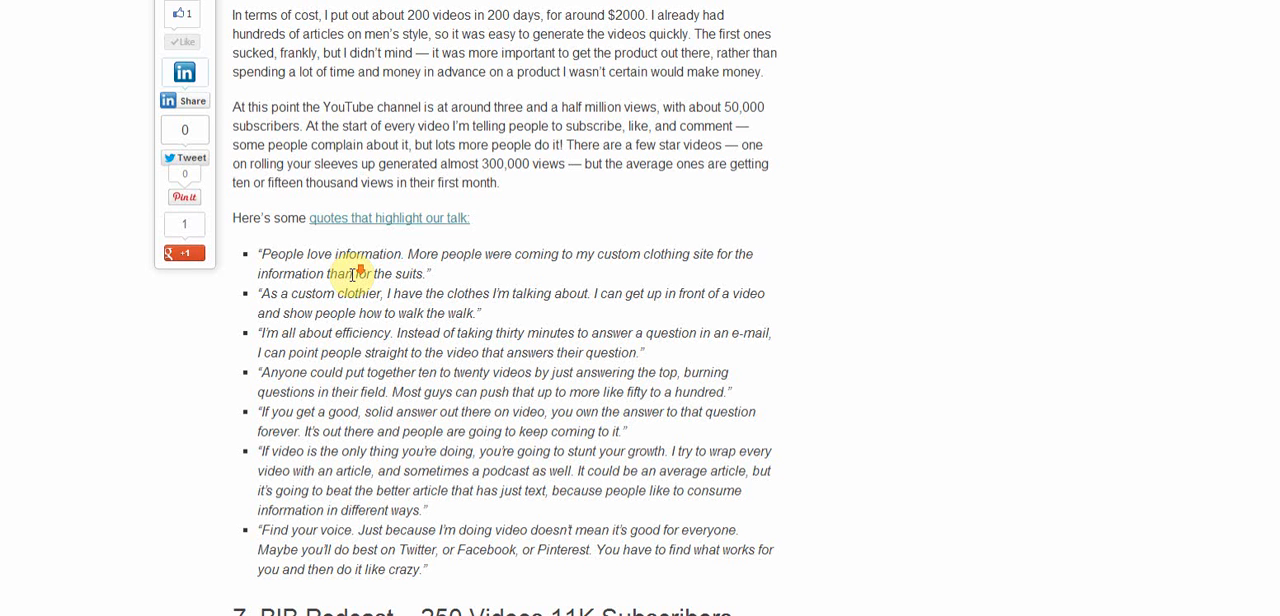
scroll(down, 3)
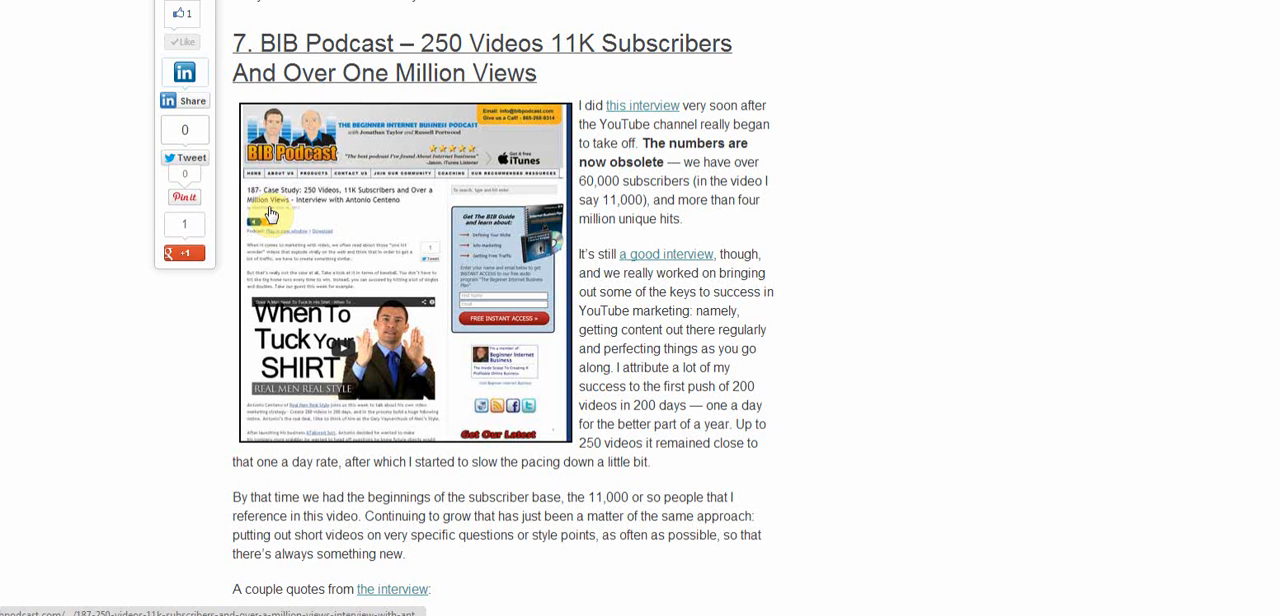
mouse_move(568, 236)
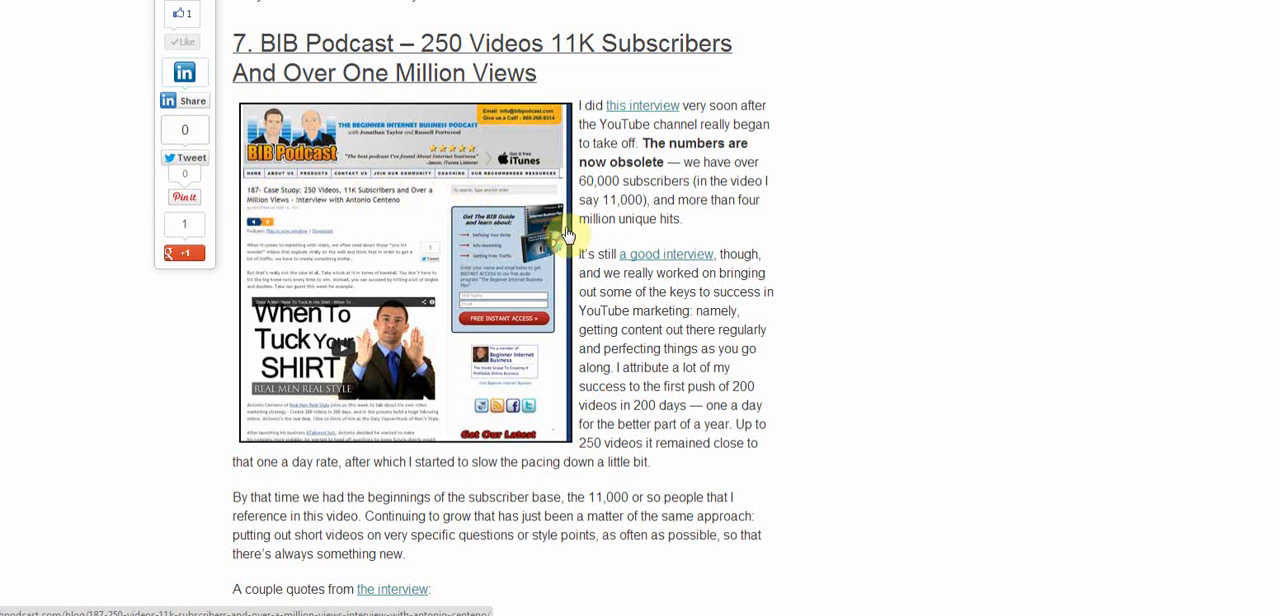
Step: Scroll past BIB Podcast until 'Bibpodcast Part 2' and the start of section 9 are visible
scroll(down, 3)
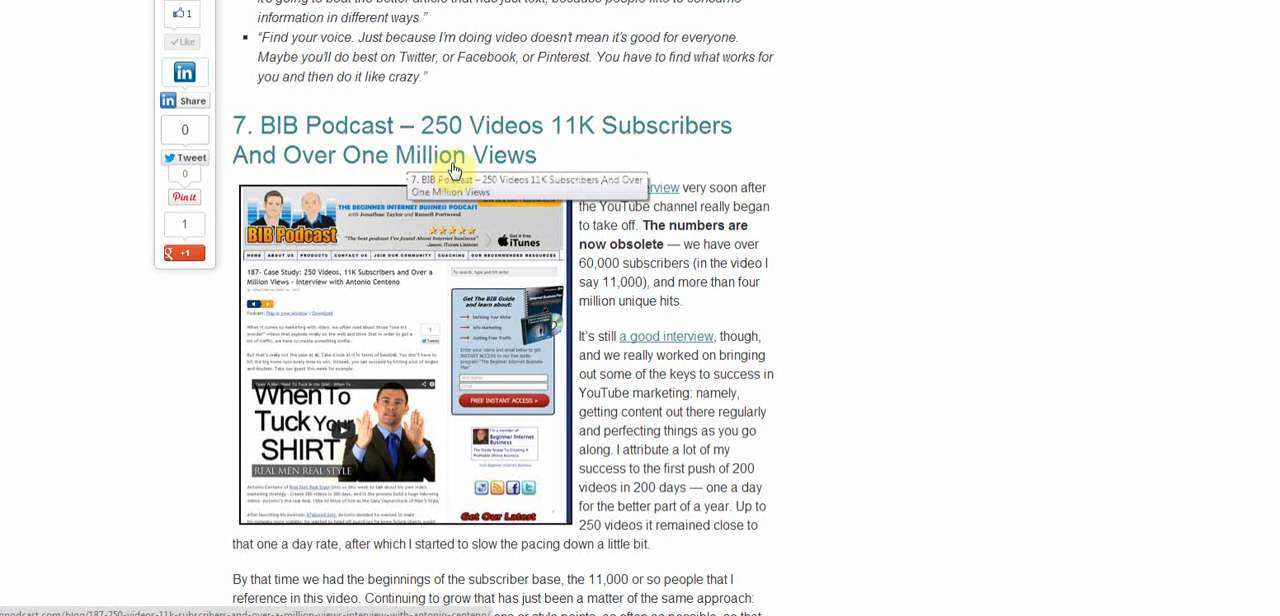
scroll(down, 3)
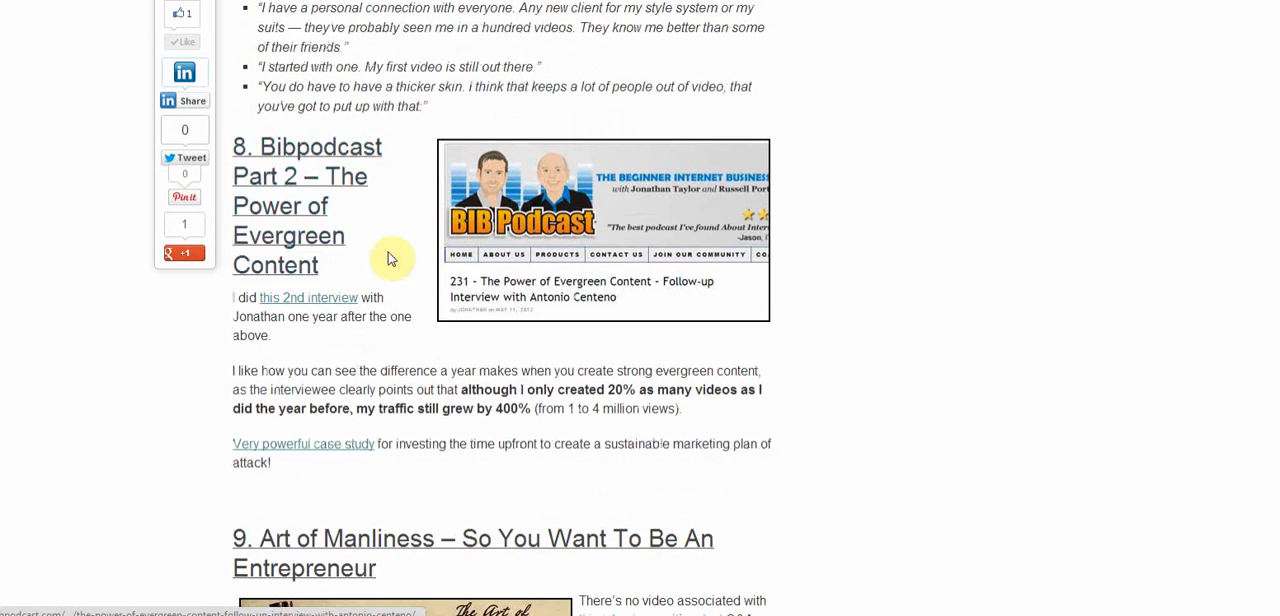
mouse_move(294, 252)
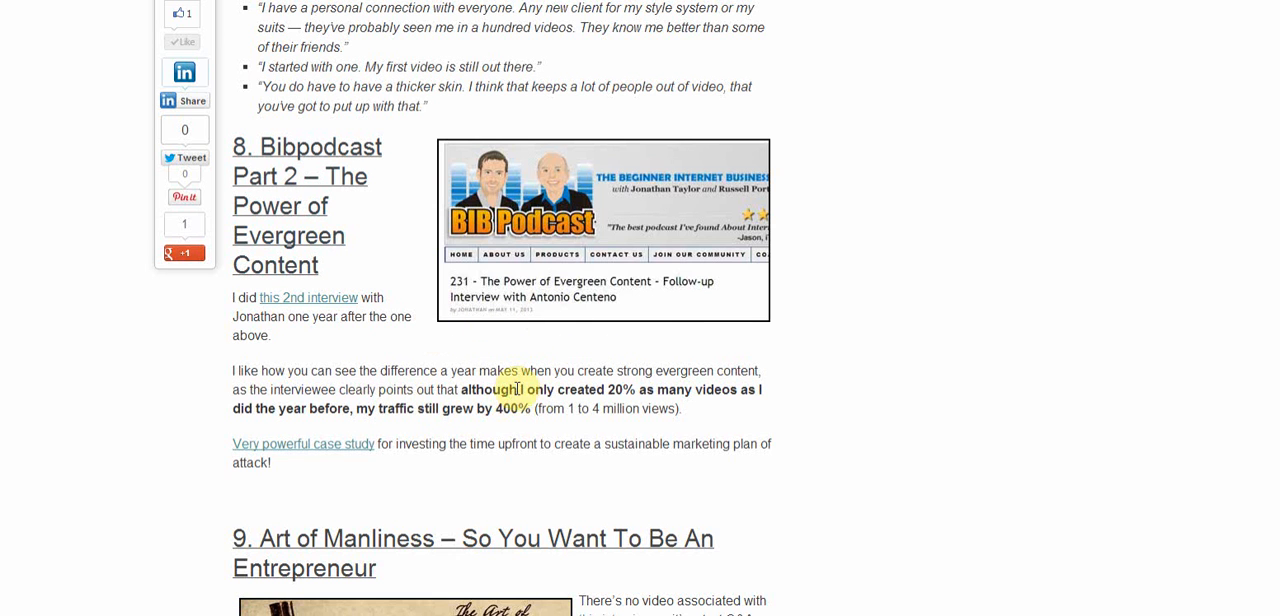
scroll(down, 3)
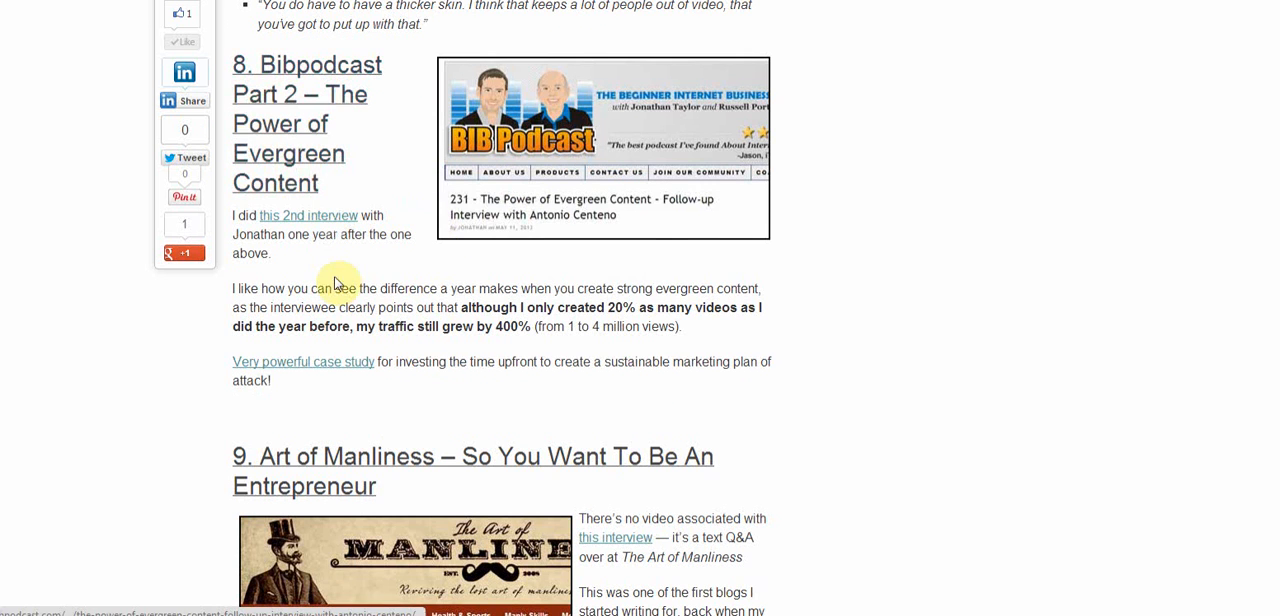
Step: Scroll through the Art of Manliness interview and its quote list to the '10. Black Socks' heading
scroll(down, 3)
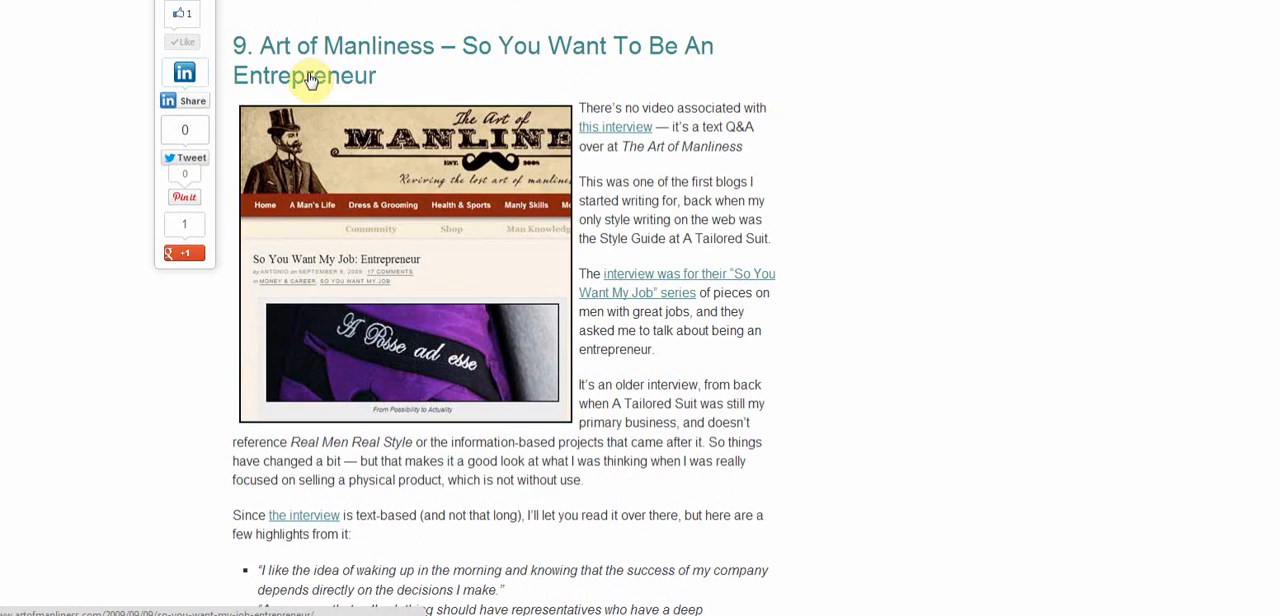
mouse_move(316, 64)
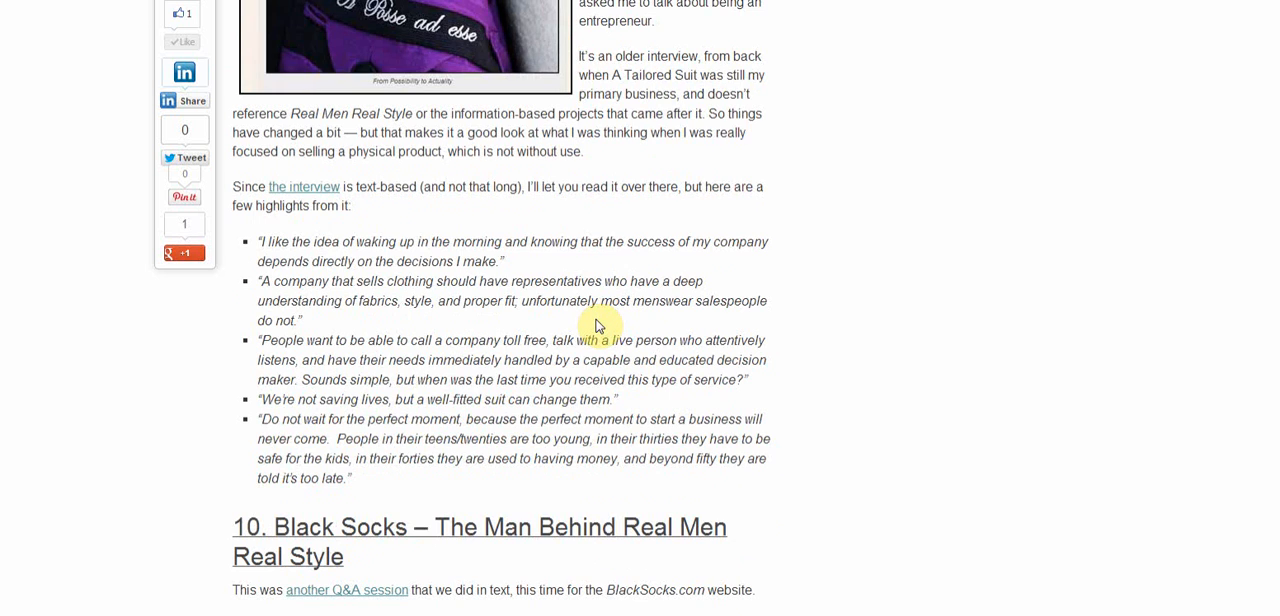
mouse_move(340, 190)
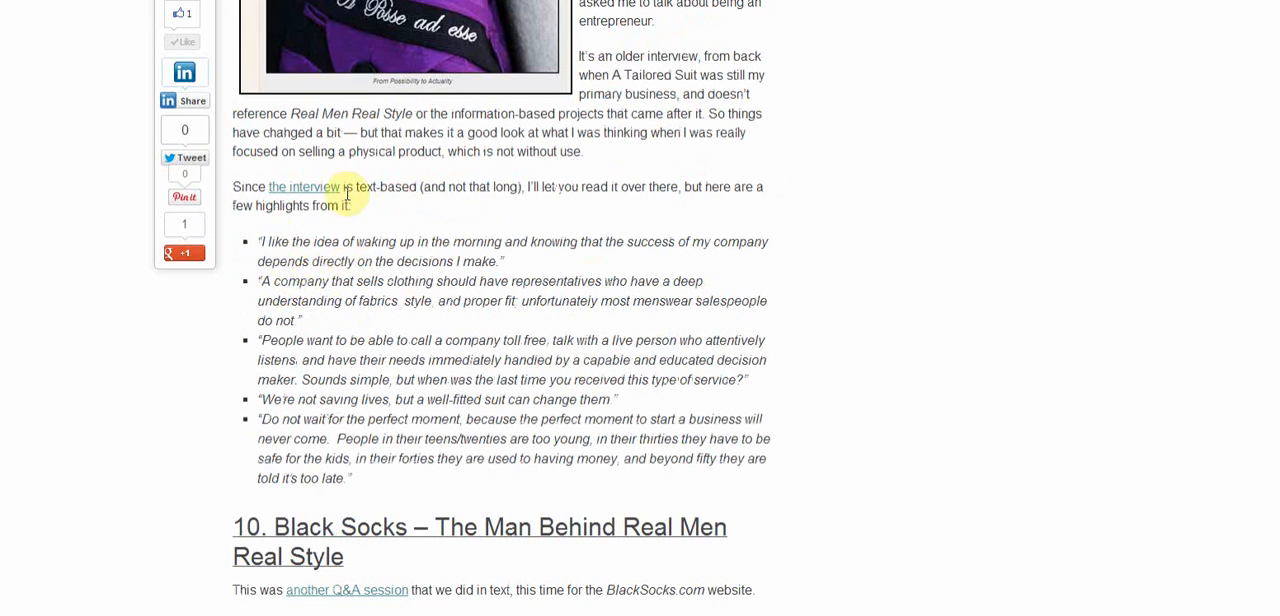
mouse_move(420, 240)
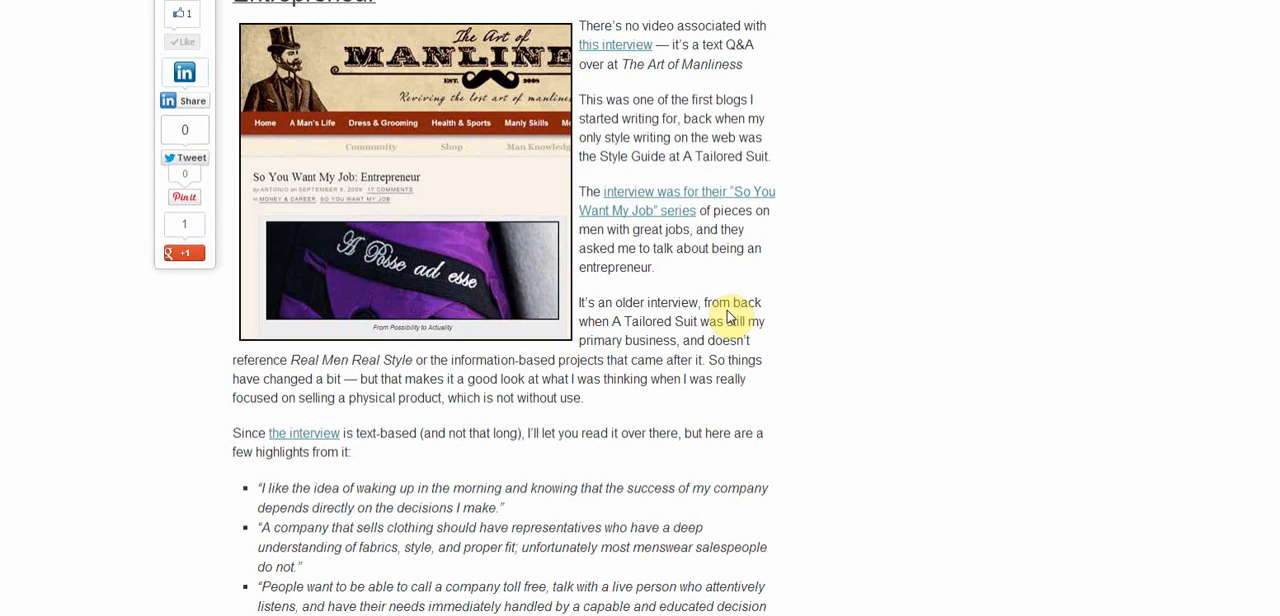
scroll(down, 3)
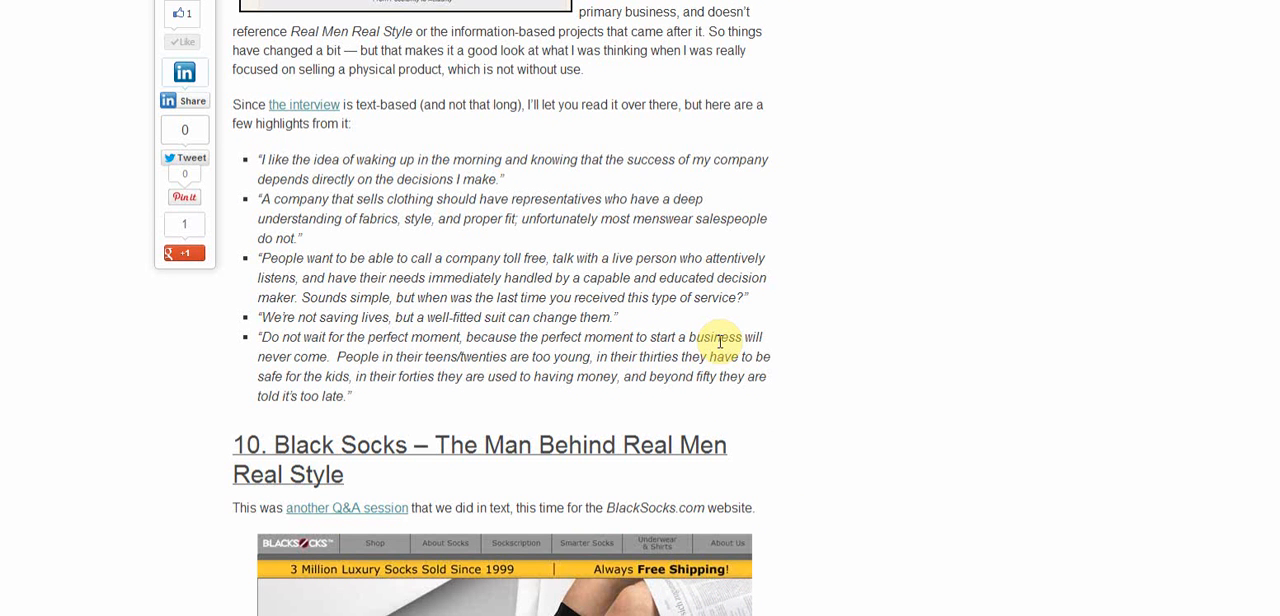
Step: Scroll through Black Socks and Viewsline to 'Dappered – 5 Favorites' and the 'Click here to contact me' block
scroll(down, 3)
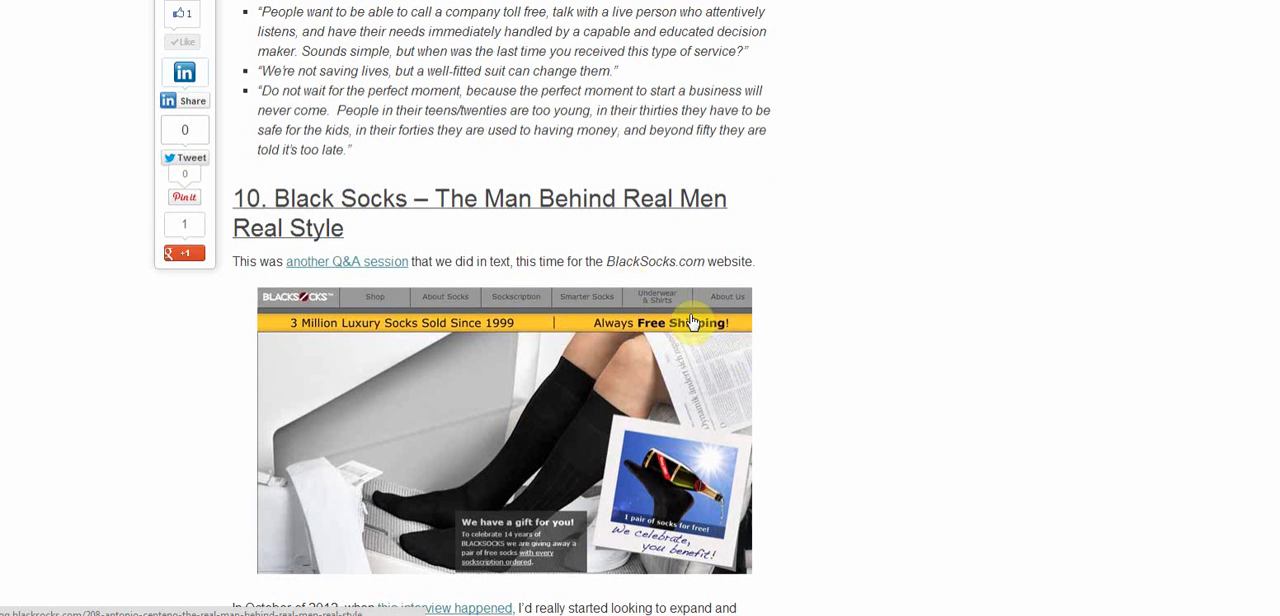
mouse_move(536, 252)
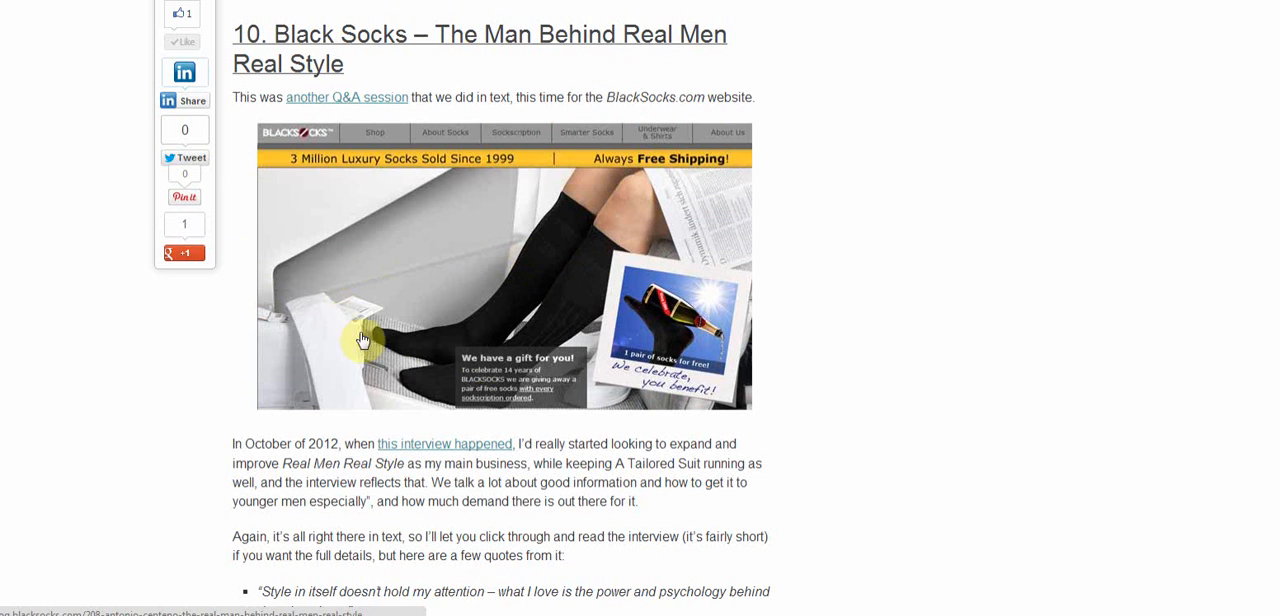
scroll(down, 3)
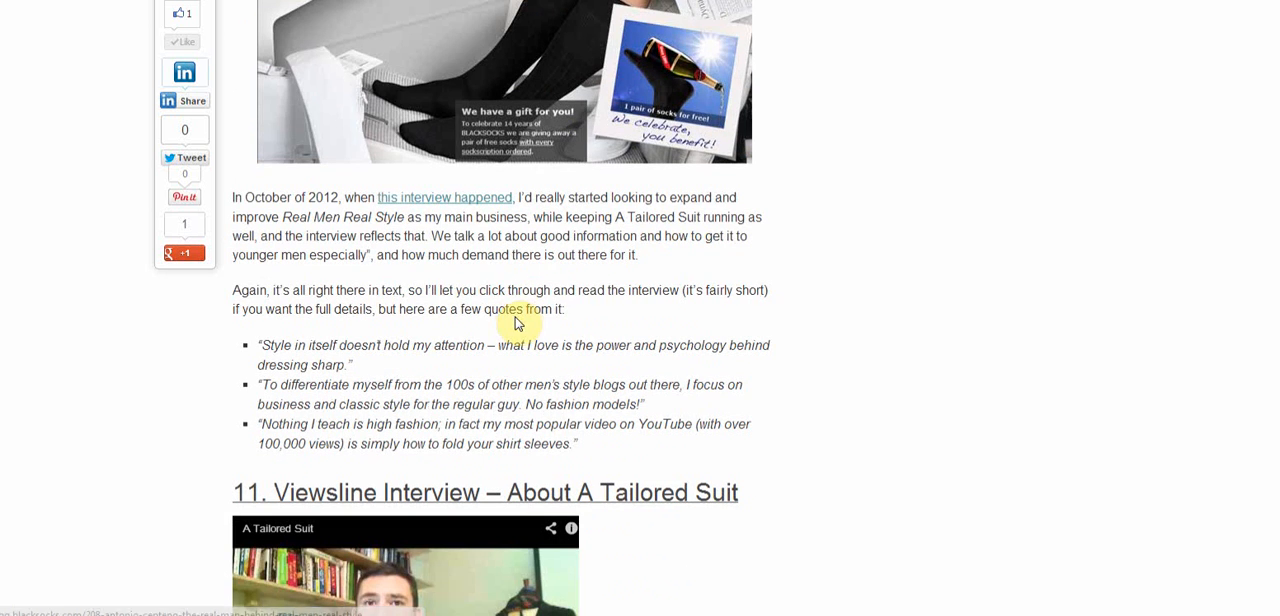
scroll(up, 3)
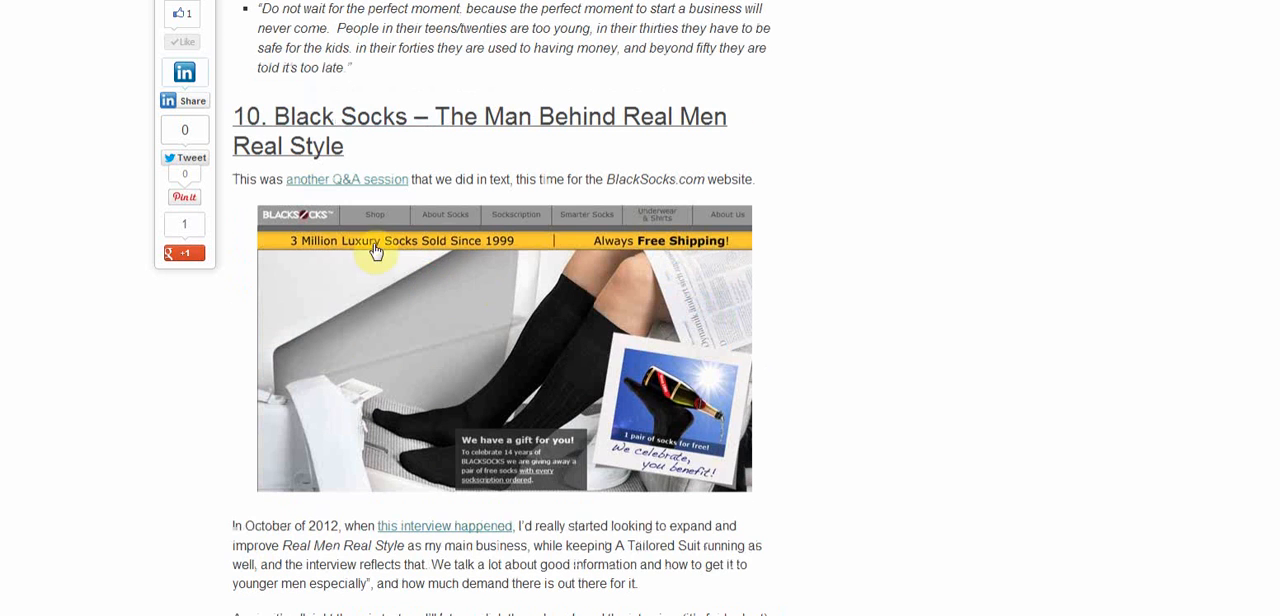
scroll(down, 3)
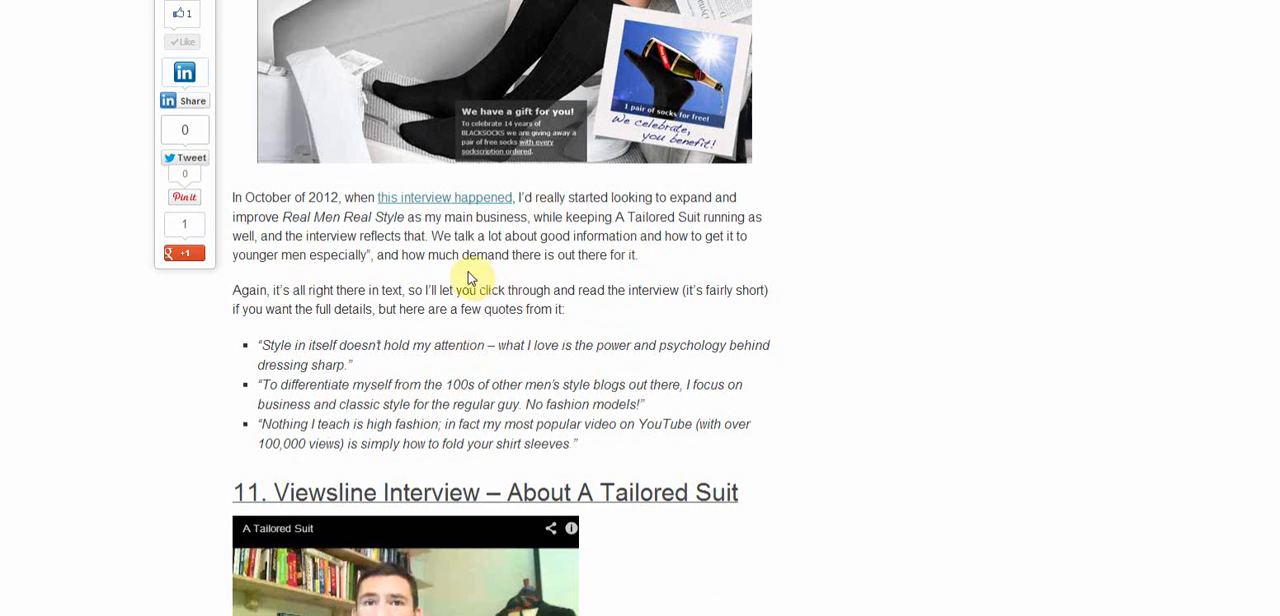
scroll(down, 3)
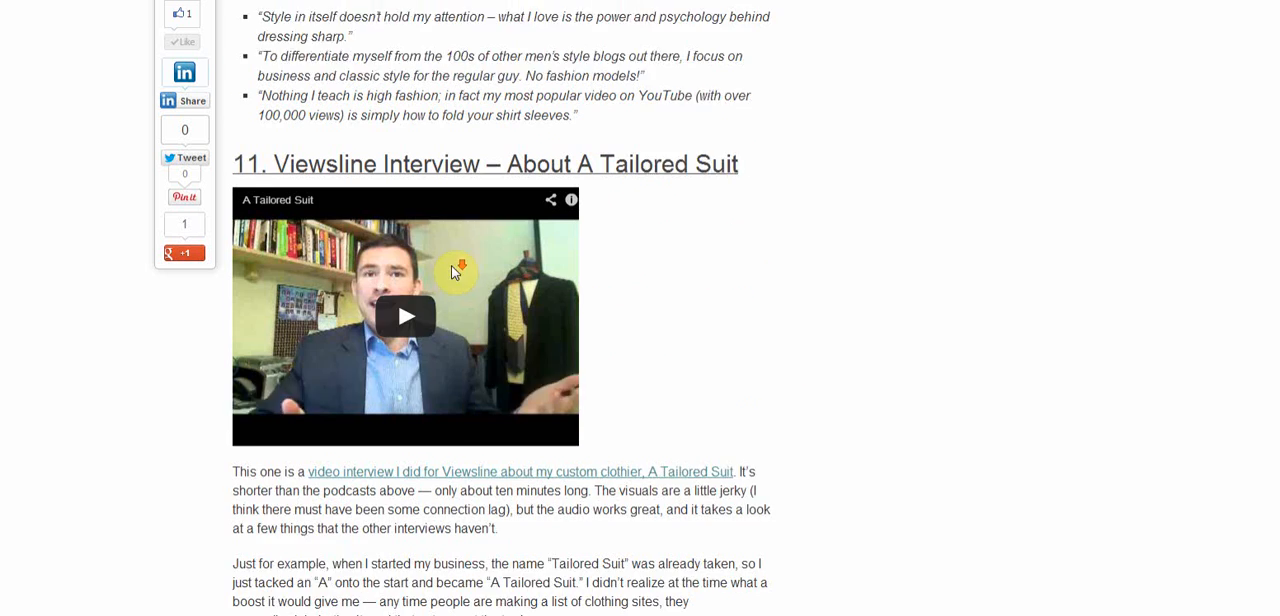
scroll(down, 3)
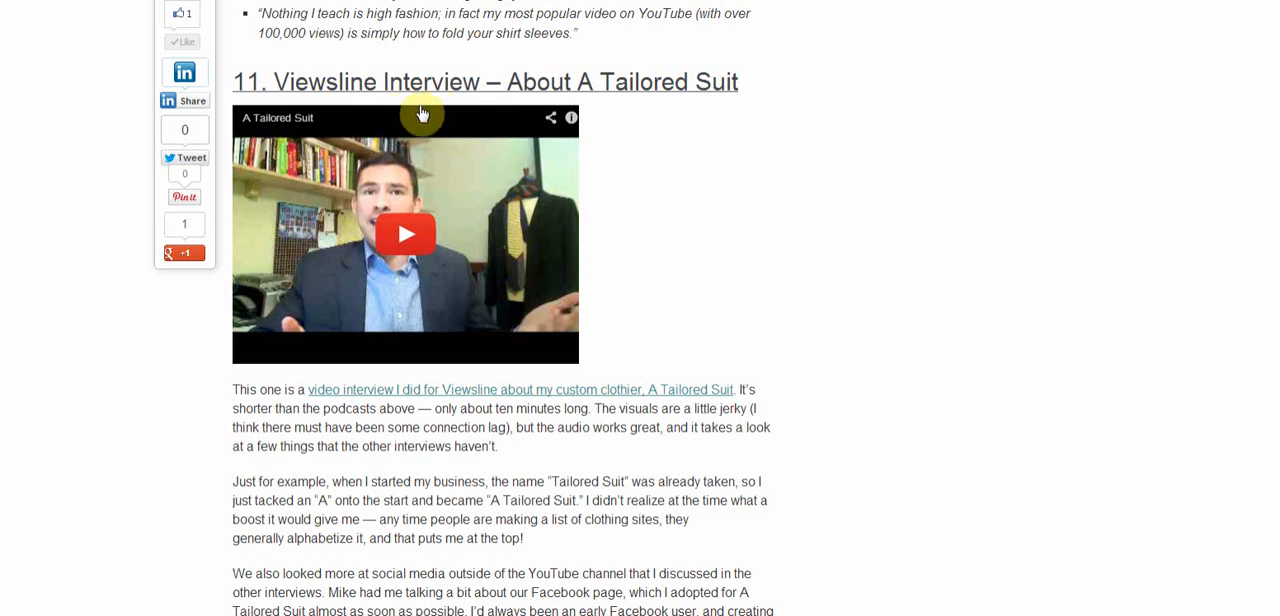
scroll(down, 3)
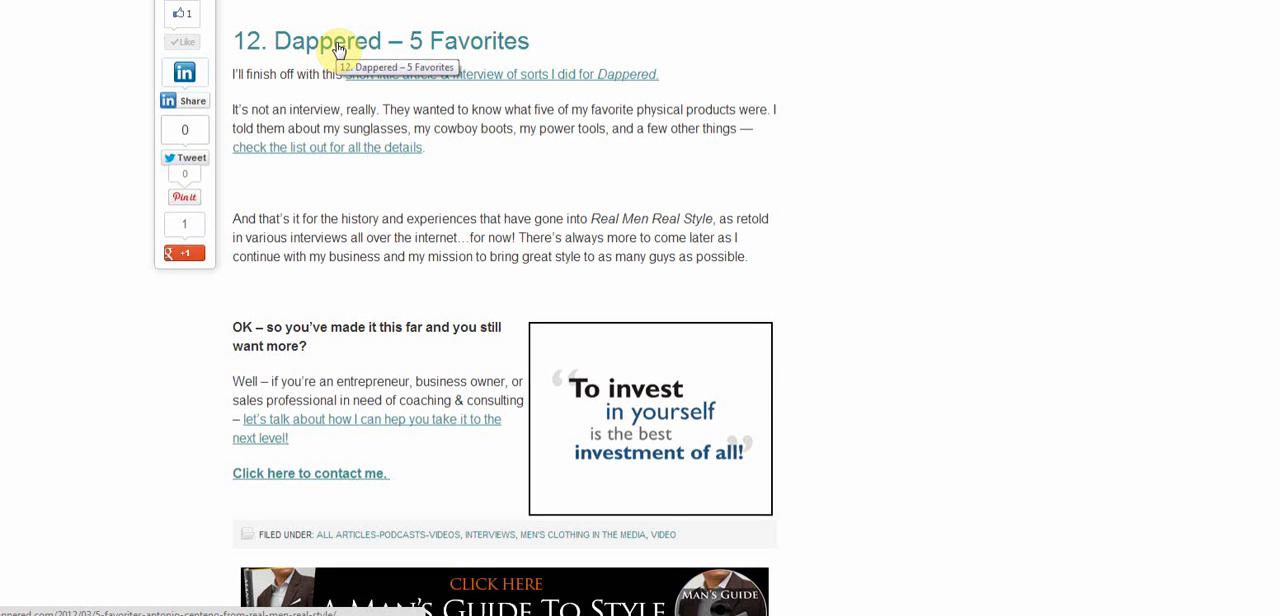
Step: Scroll down to the closing contact link and email-signup form below the Dappered section
scroll(down, 3)
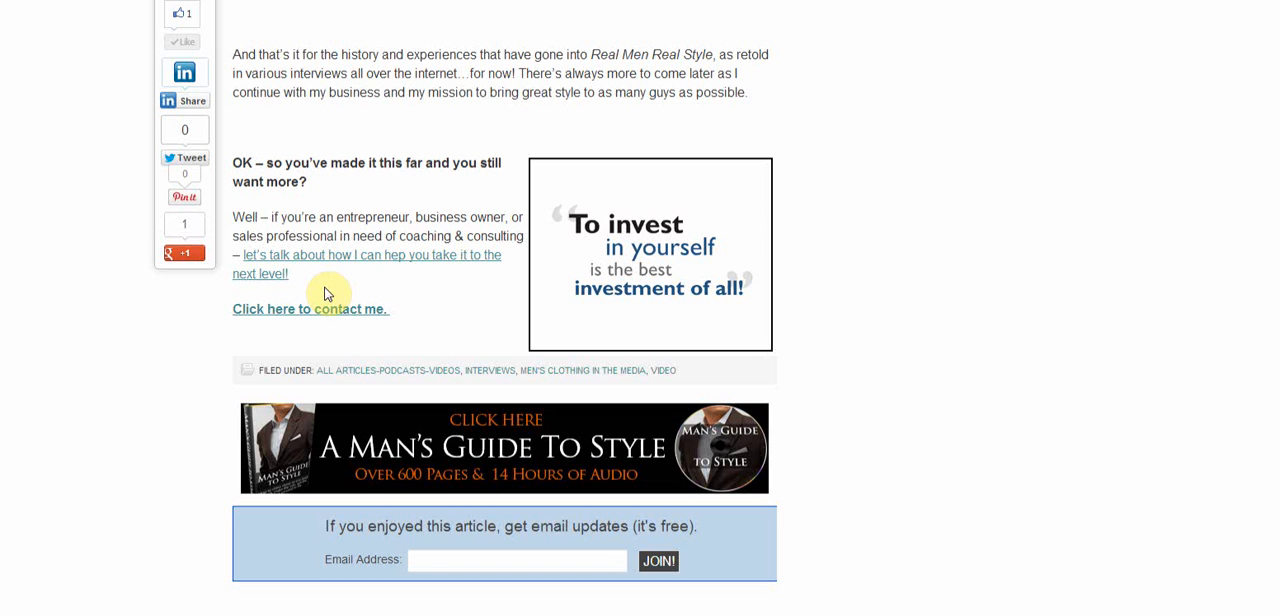
mouse_move(336, 280)
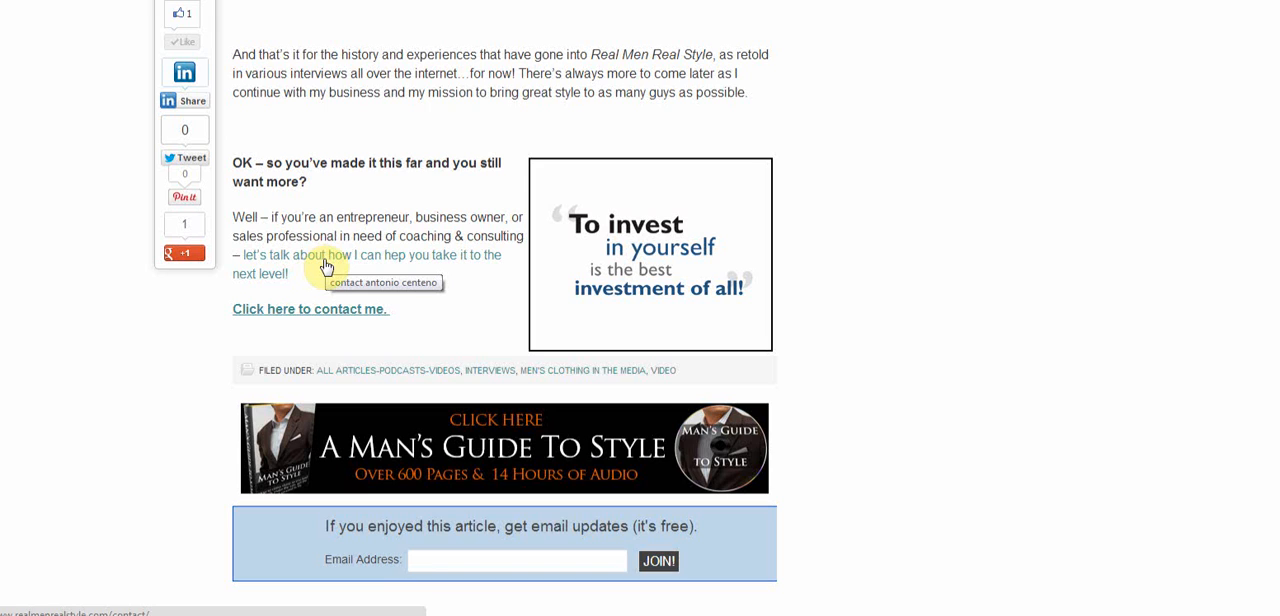
mouse_move(504, 252)
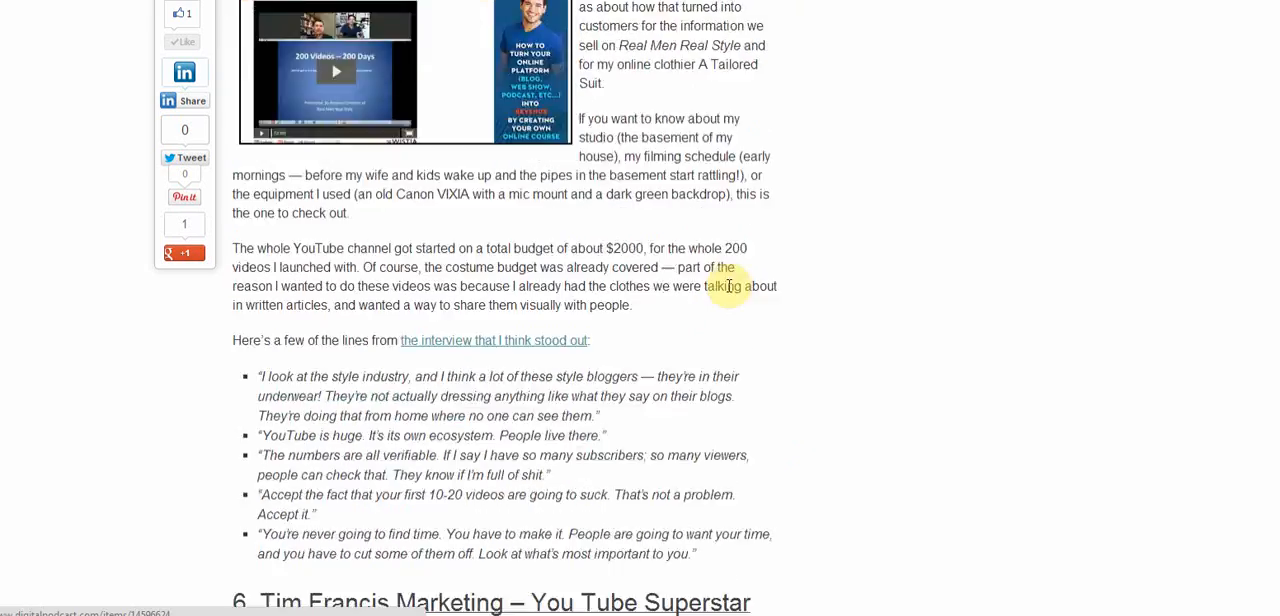
Step: Return to the page top showing the title, 'Who Am I?' intro and family photo
scroll(down, 3)
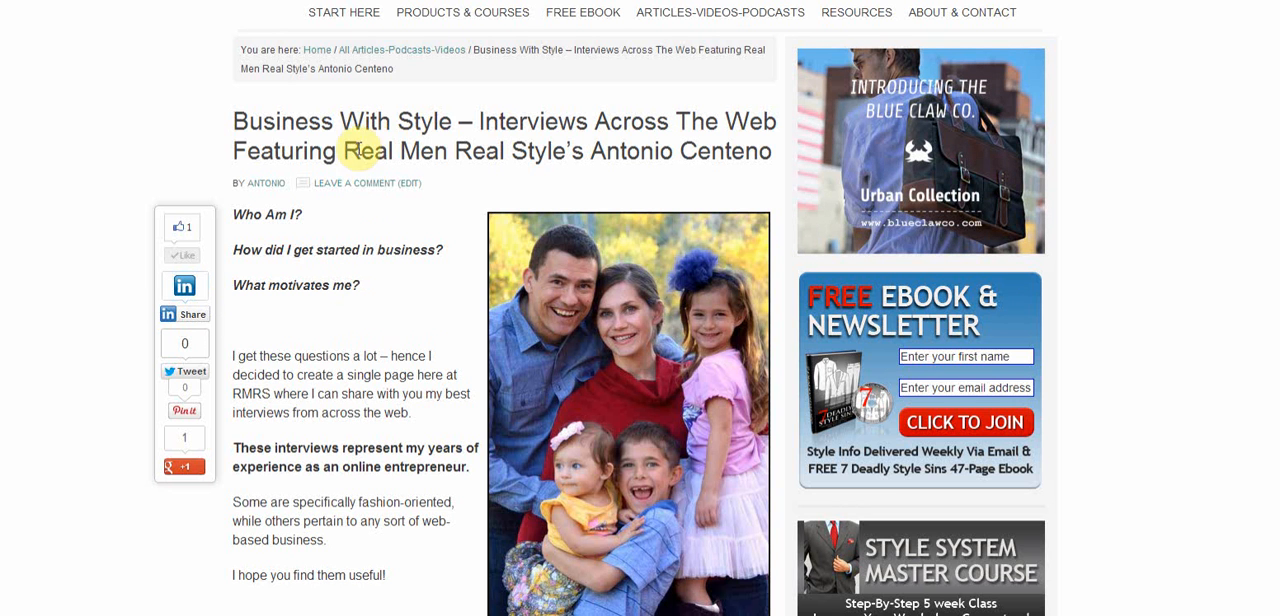
double_click(360, 122)
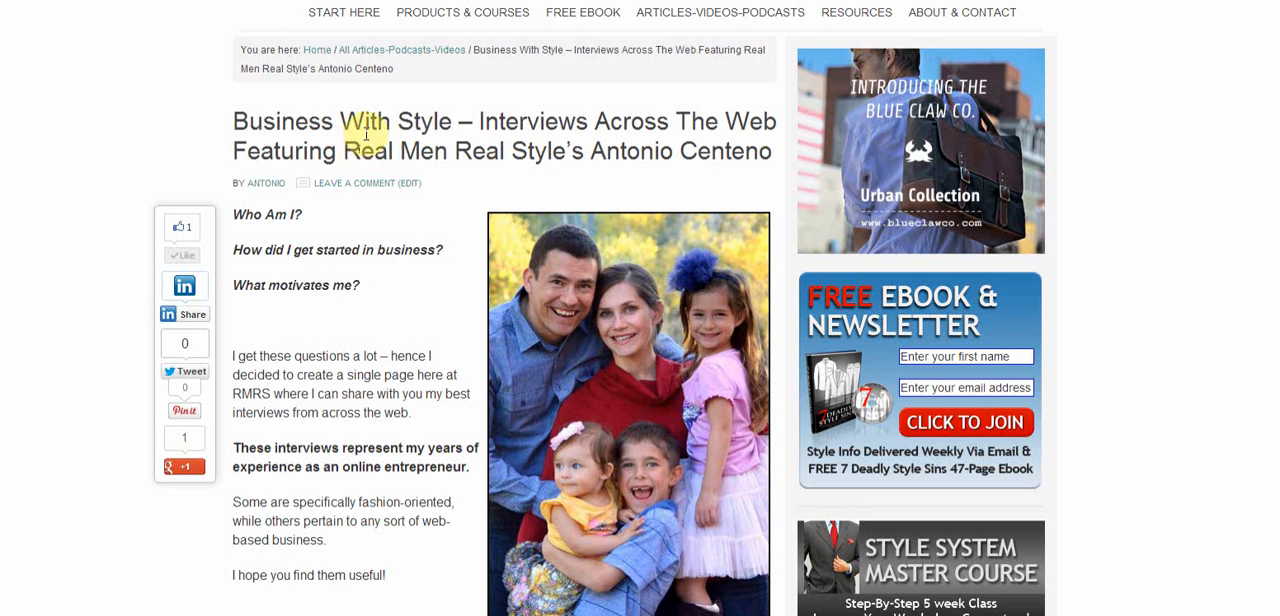